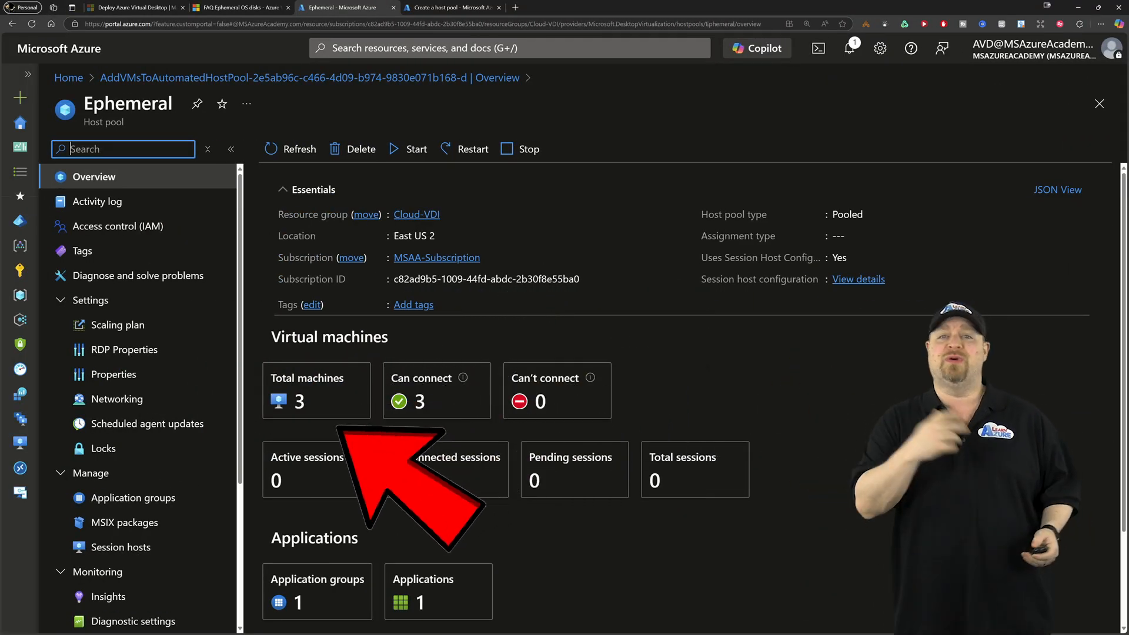
Go to the MSAA-Subscription overview from the host pool's Essentials link
{"action": "left_click", "coordinate": [416, 214]}
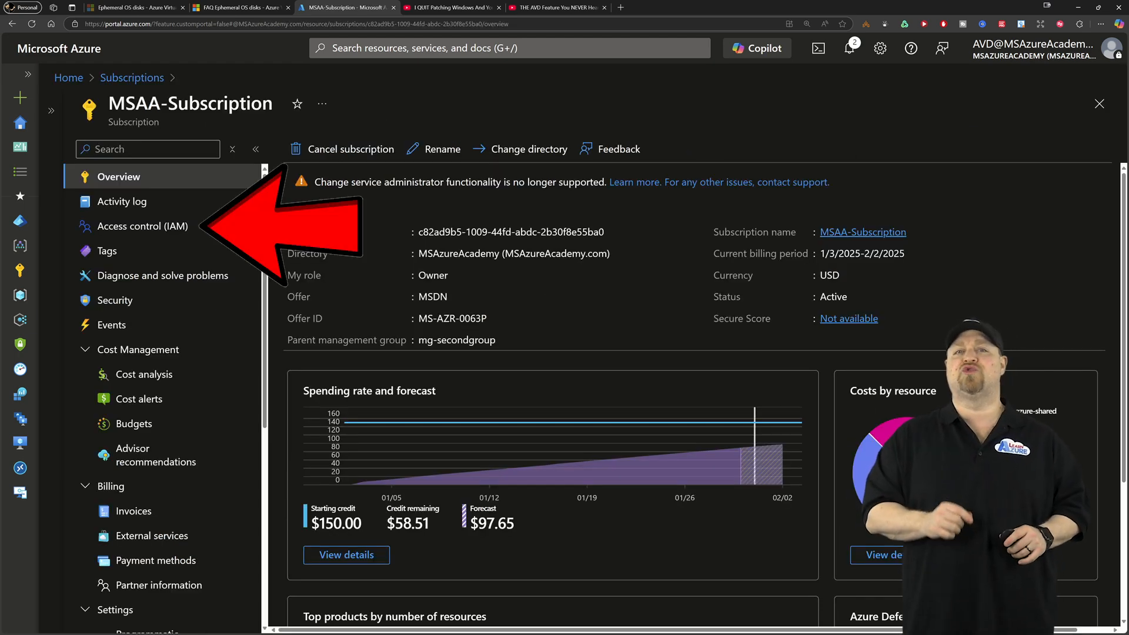
Review the subscription's role assignments and reach the KV-CloudVDI key vault
{"action": "left_click", "coordinate": [144, 225]}
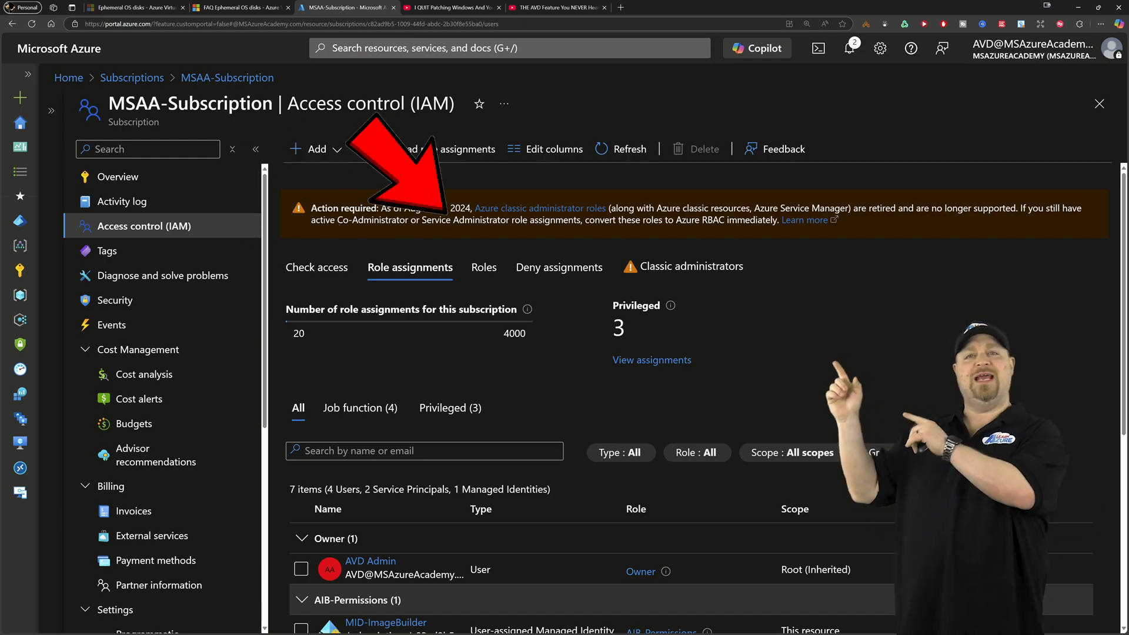
{"action": "scroll", "scroll_direction": "down", "scroll_amount": 3}
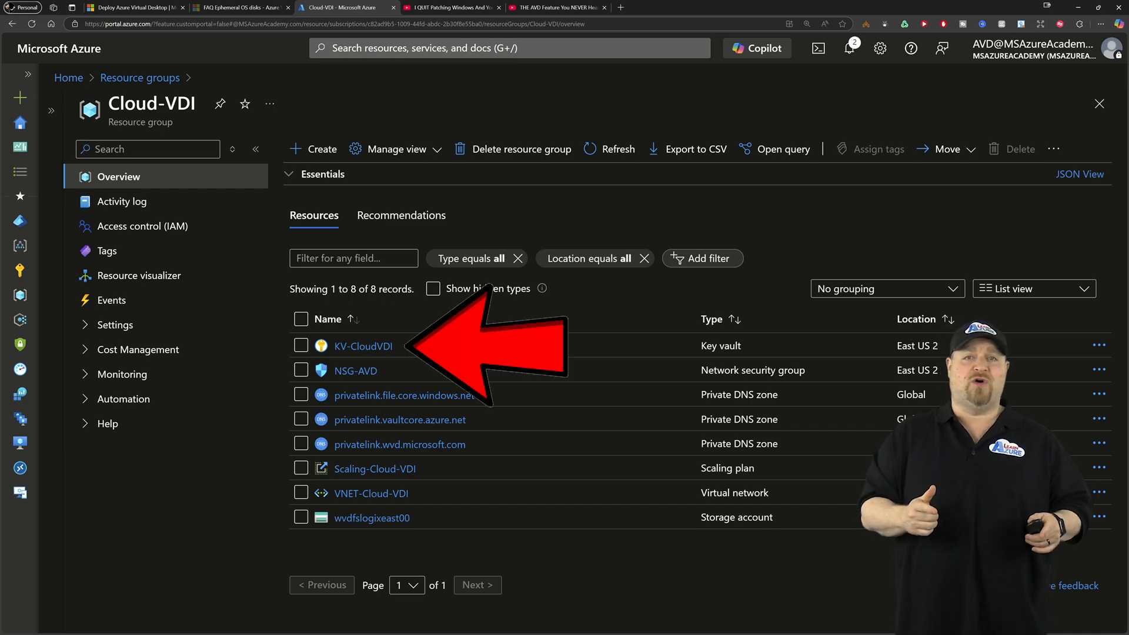
{"action": "left_click", "coordinate": [364, 346]}
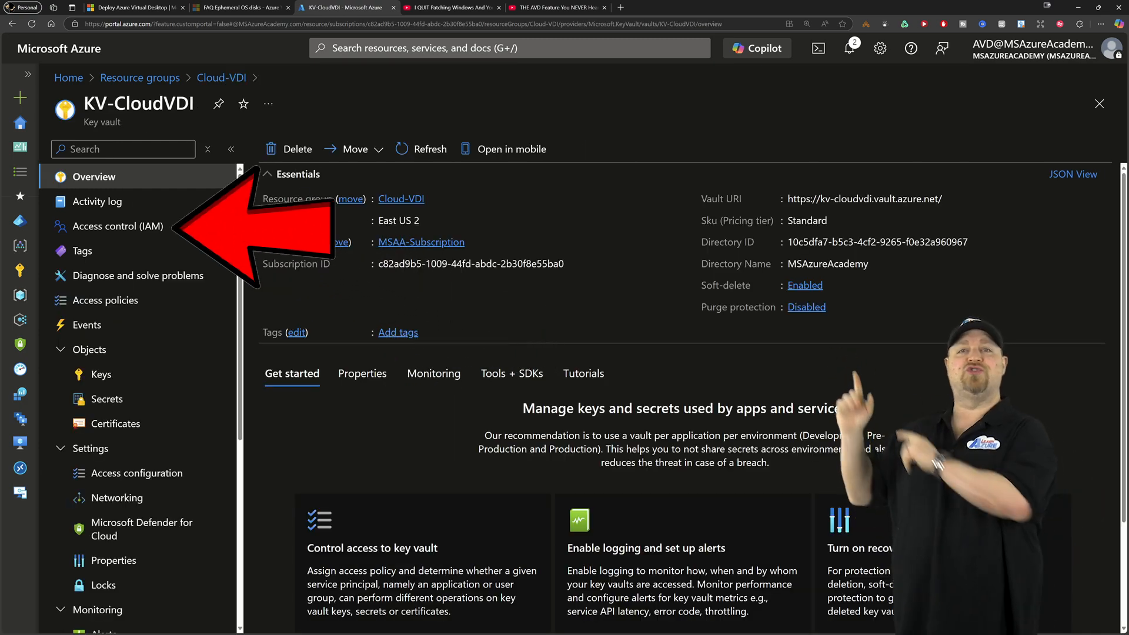
Check KV-CloudVDI's role assignments and permission model, then go to Azure Virtual Desktop
{"action": "left_click", "coordinate": [119, 226]}
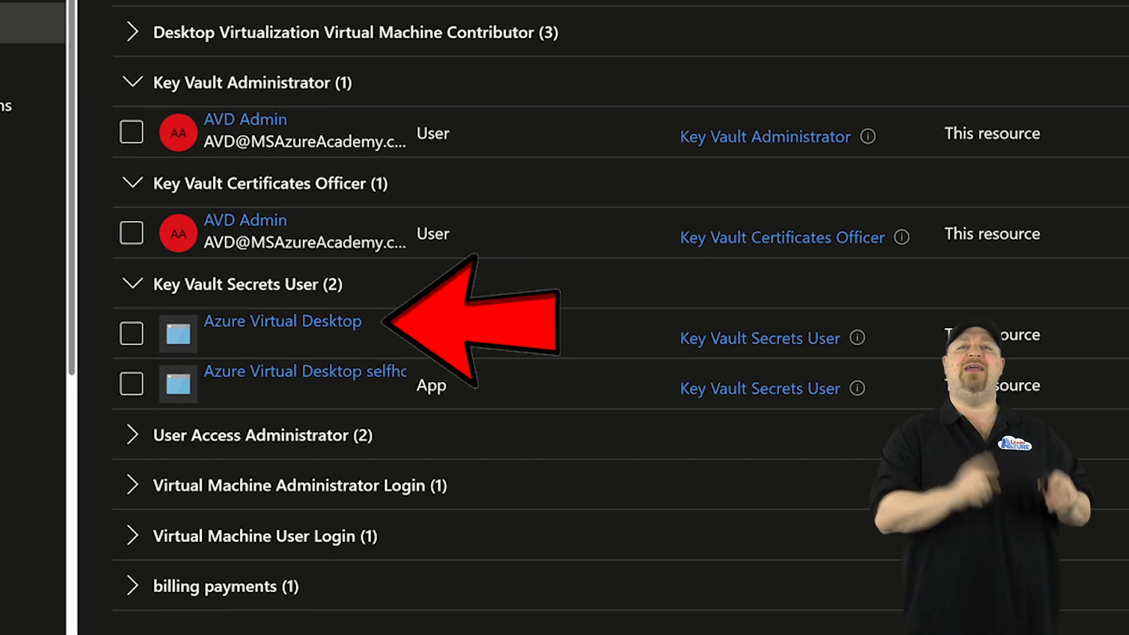
{"action": "scroll", "scroll_direction": "up", "scroll_amount": 3}
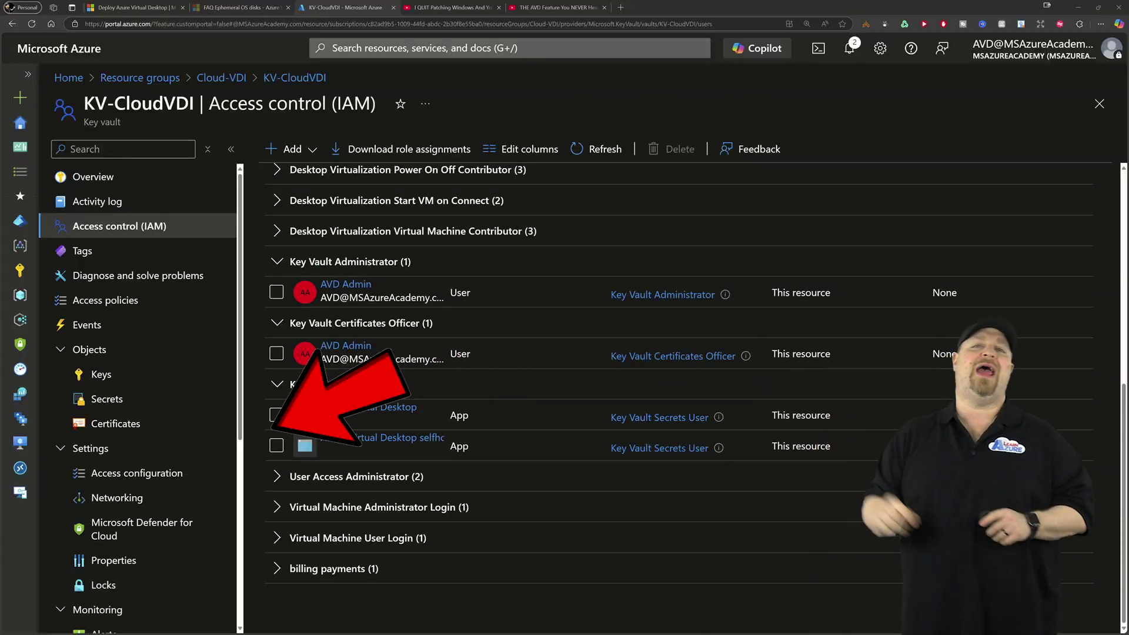
{"action": "left_click", "coordinate": [137, 473]}
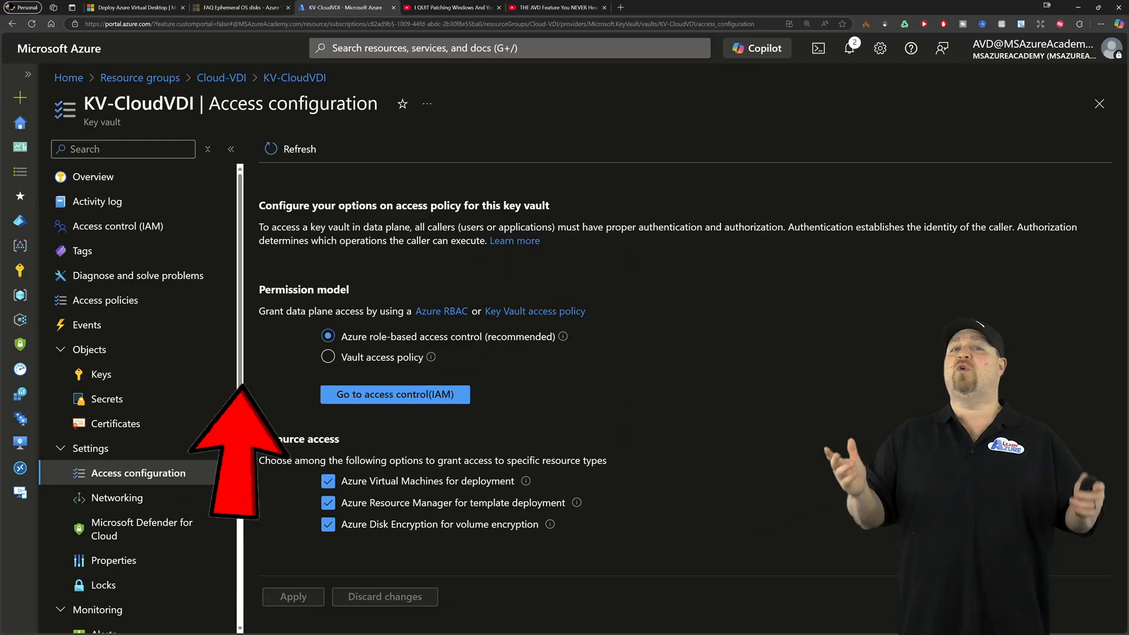
{"action": "left_click", "coordinate": [107, 399]}
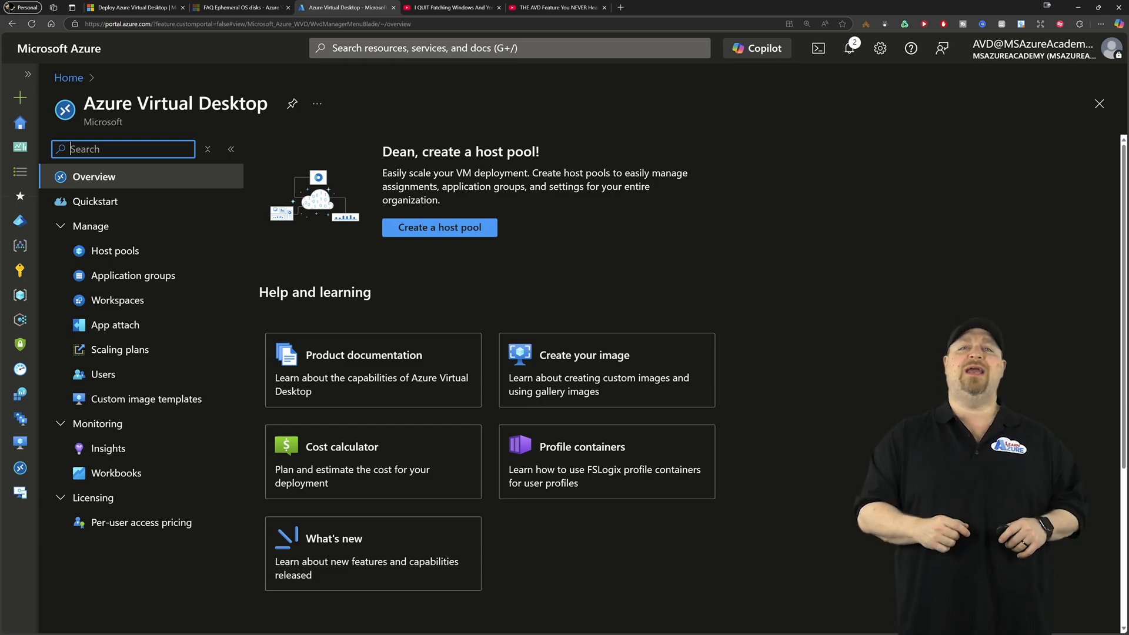
Begin a new validation host pool named Ephemeral-Pool of type Pooled
{"action": "left_click", "coordinate": [439, 227]}
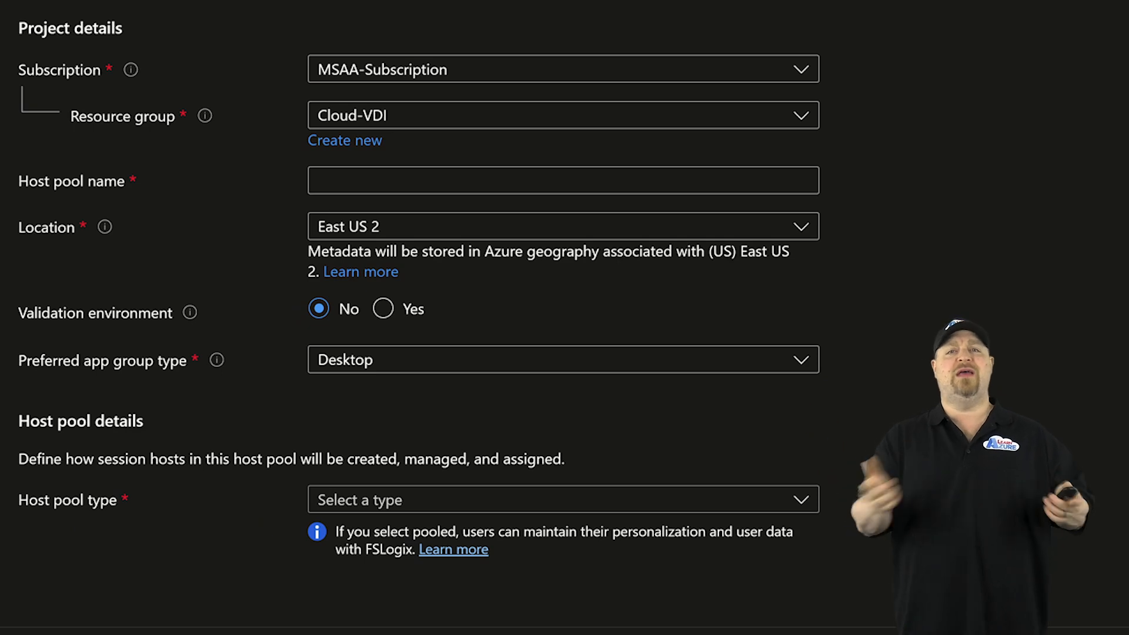
{"action": "type", "text": "Ephemeral-Pool"}
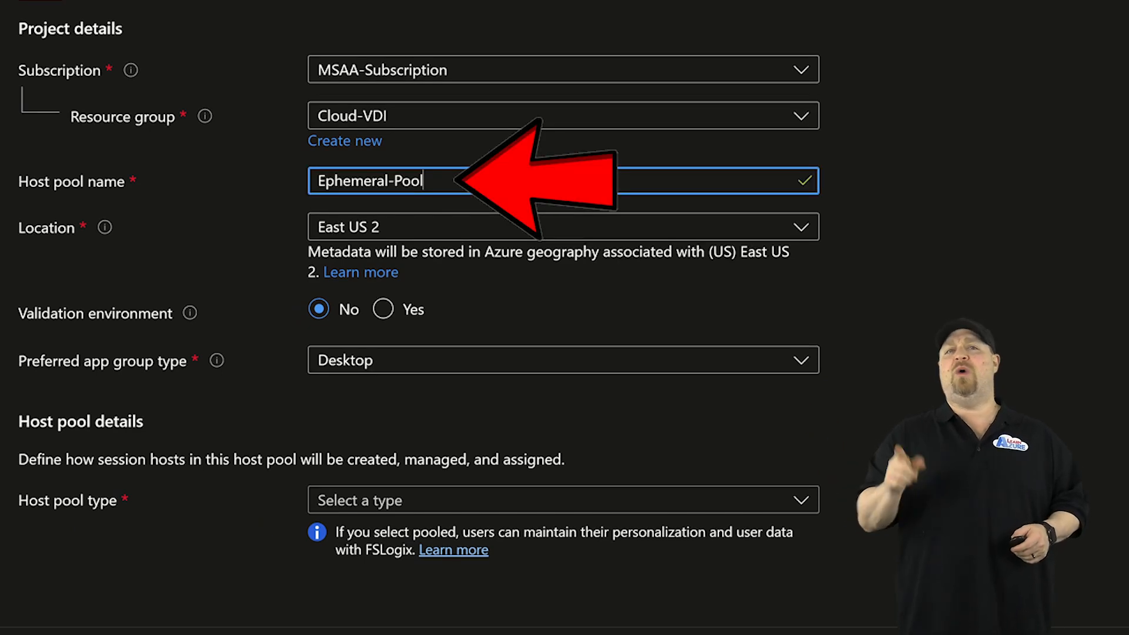
{"action": "left_click", "coordinate": [384, 309]}
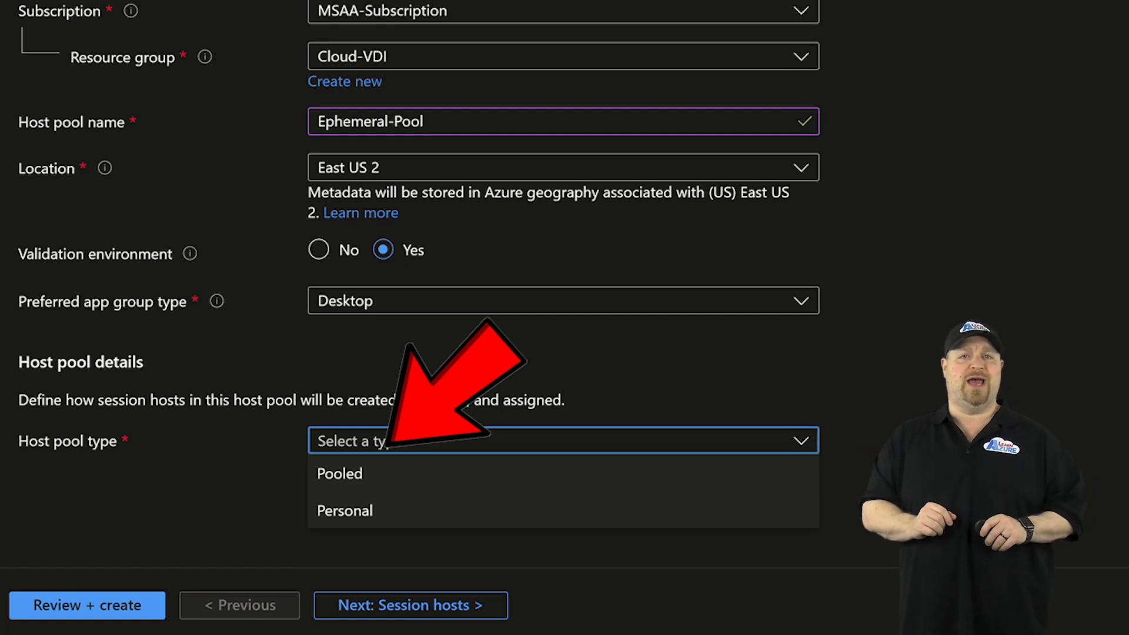
{"action": "left_click", "coordinate": [339, 472]}
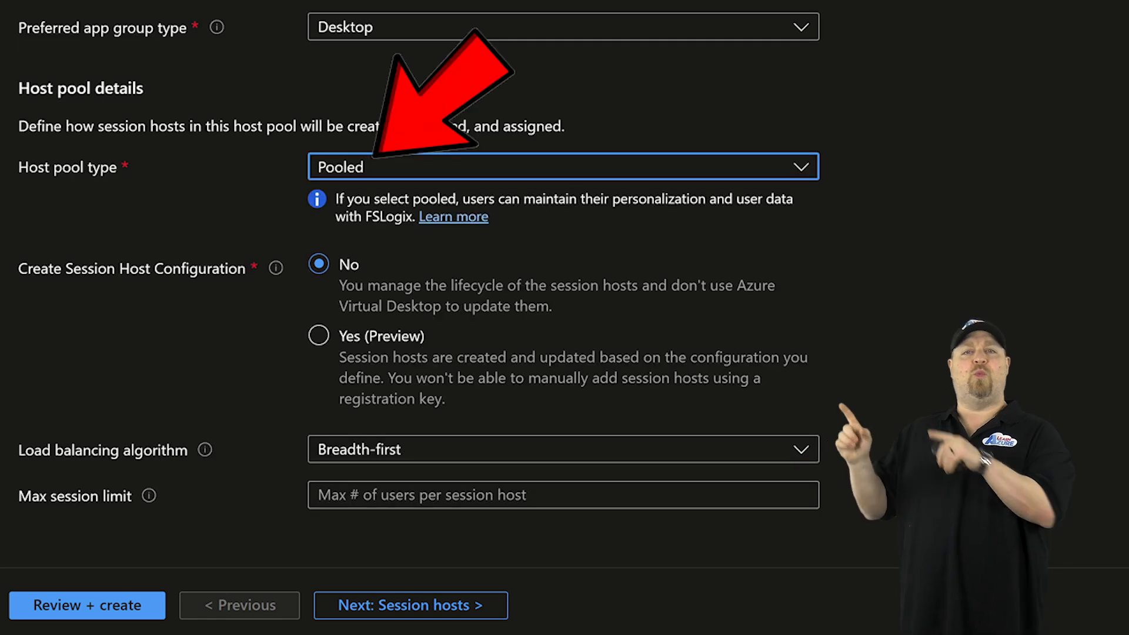
Use a session host configuration with a maximum of 10 sessions and continue to session hosts
{"action": "left_click", "coordinate": [318, 337]}
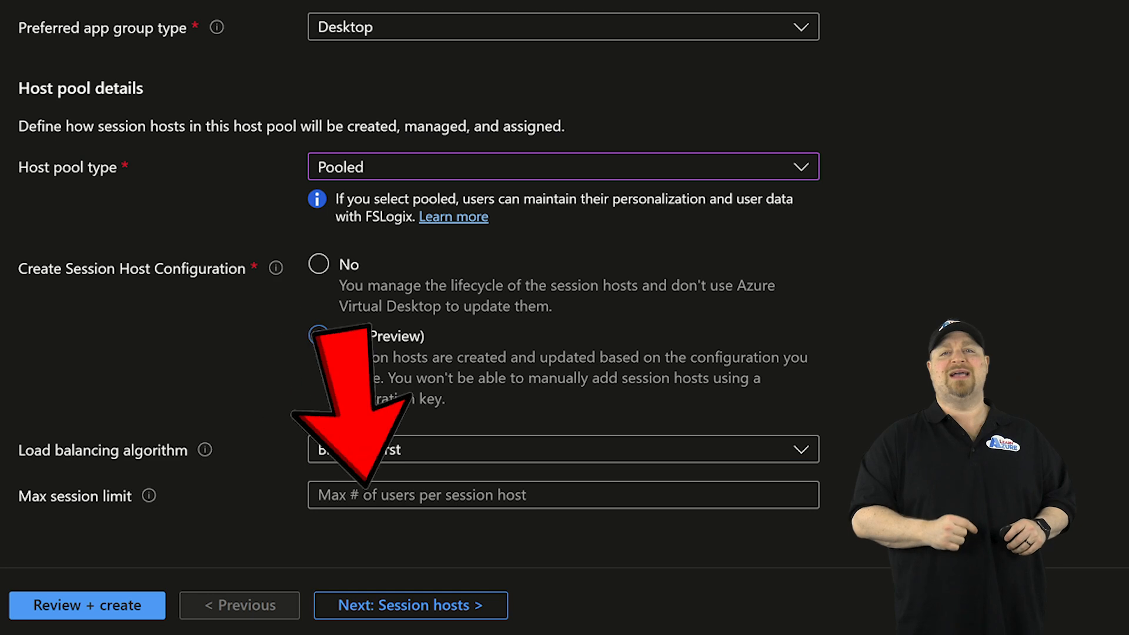
{"action": "type", "text": "10"}
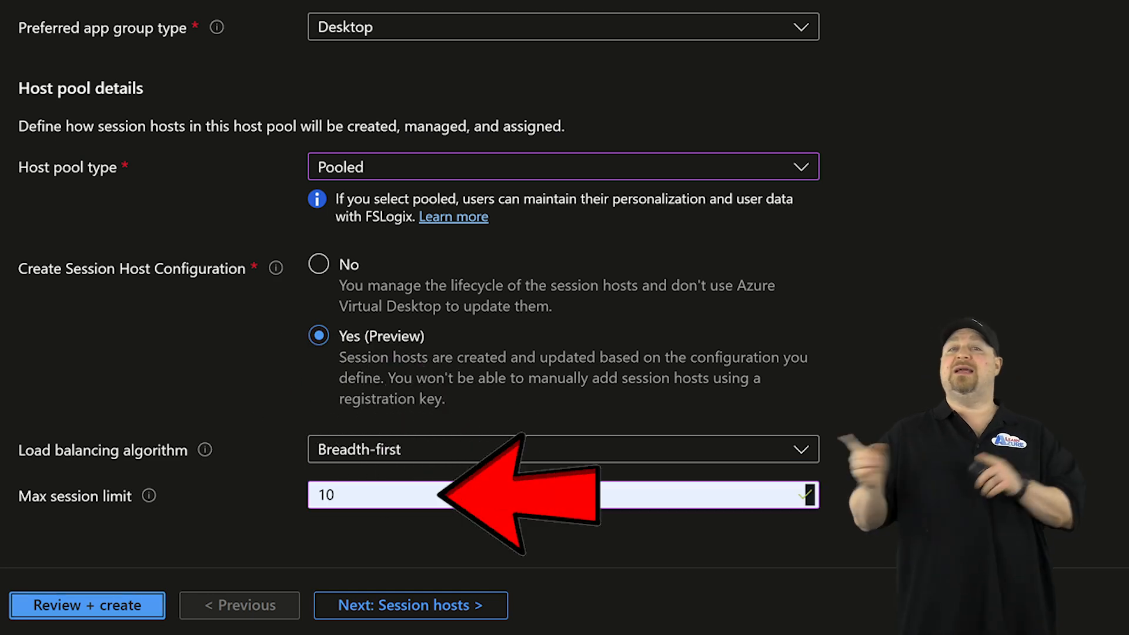
{"action": "left_click", "coordinate": [411, 605]}
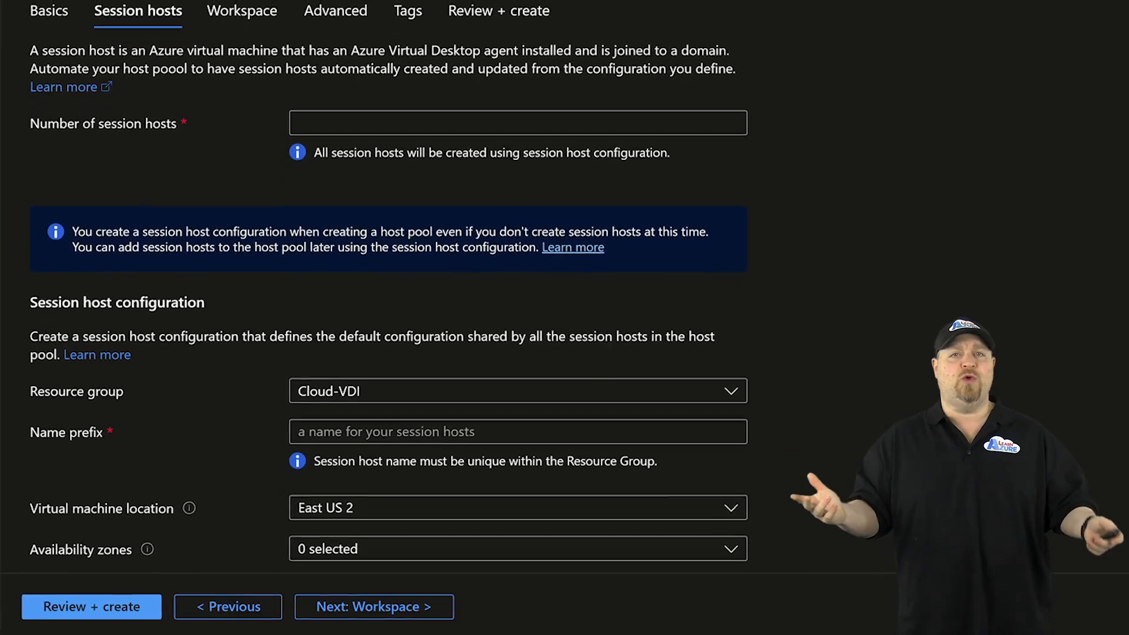
Set 0 session hosts and choose the Windows 11 24H2 multi-session + Microsoft 365 Apps image
{"action": "type", "text": "0"}
{"action": "type", "text": "Ephemeral"}
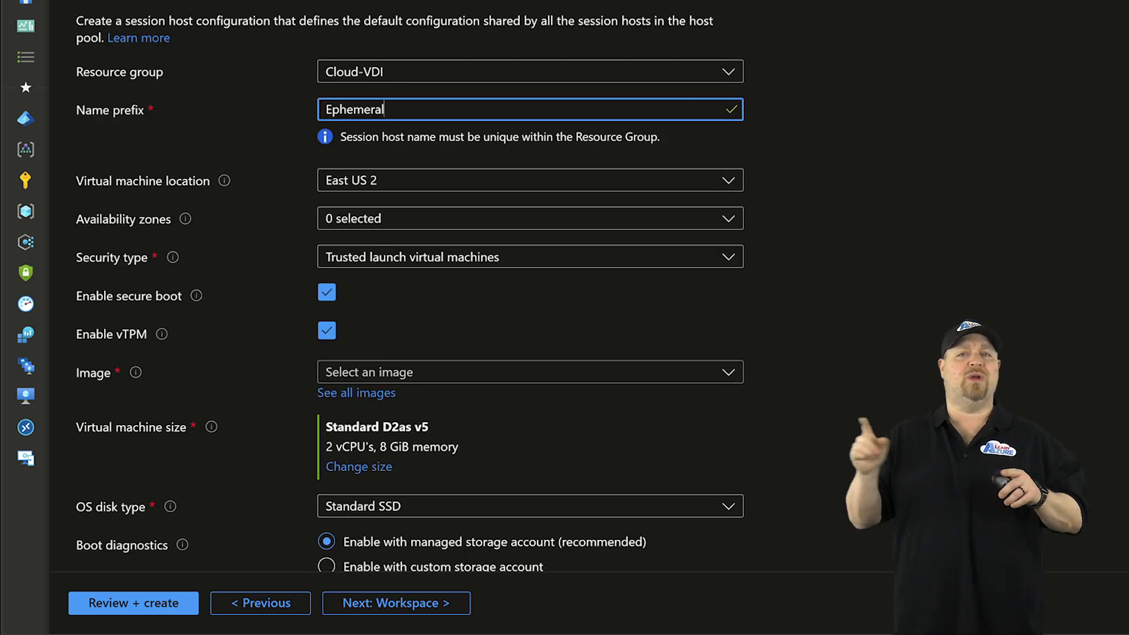
{"action": "left_click", "coordinate": [529, 372]}
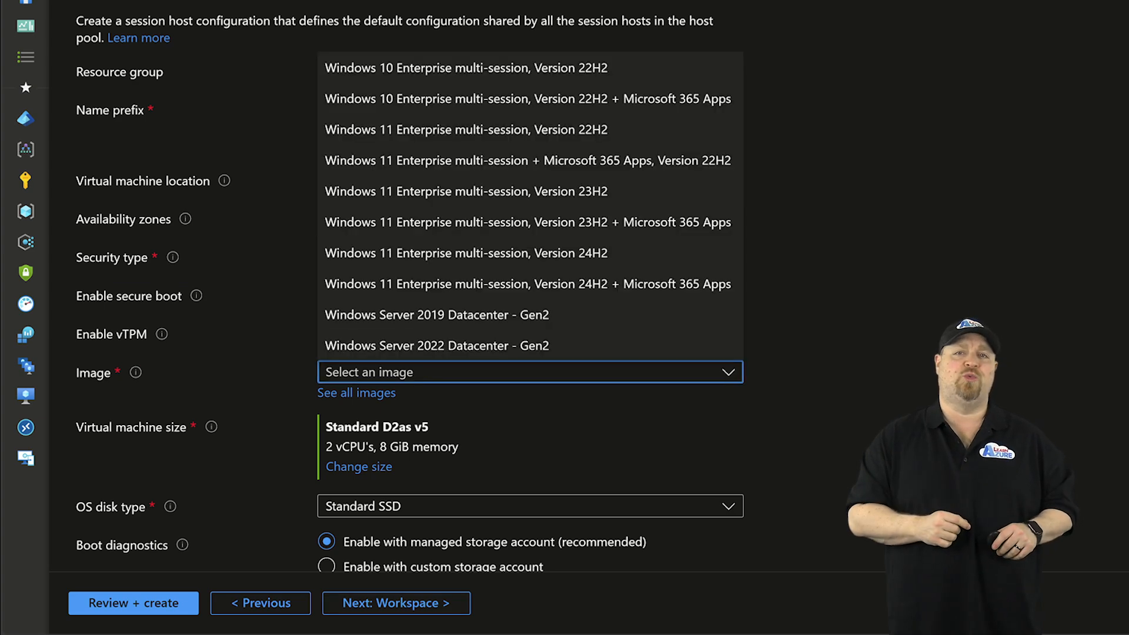
{"action": "left_click", "coordinate": [527, 283]}
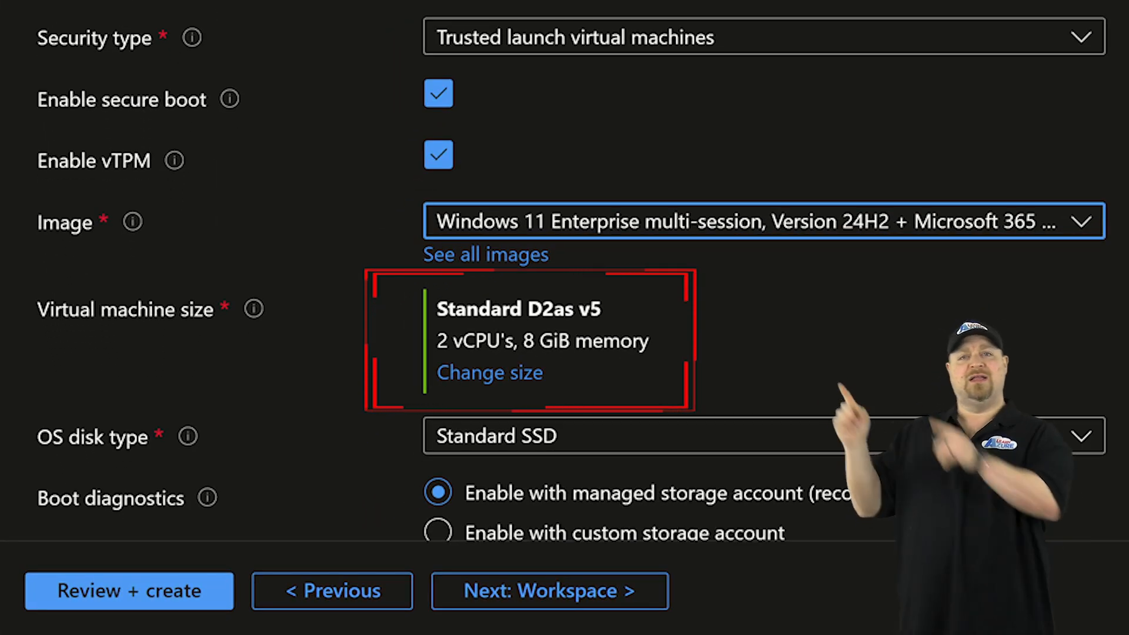
Start choosing a different VM size and begin filtering the size list by a property
{"action": "left_click", "coordinate": [490, 372]}
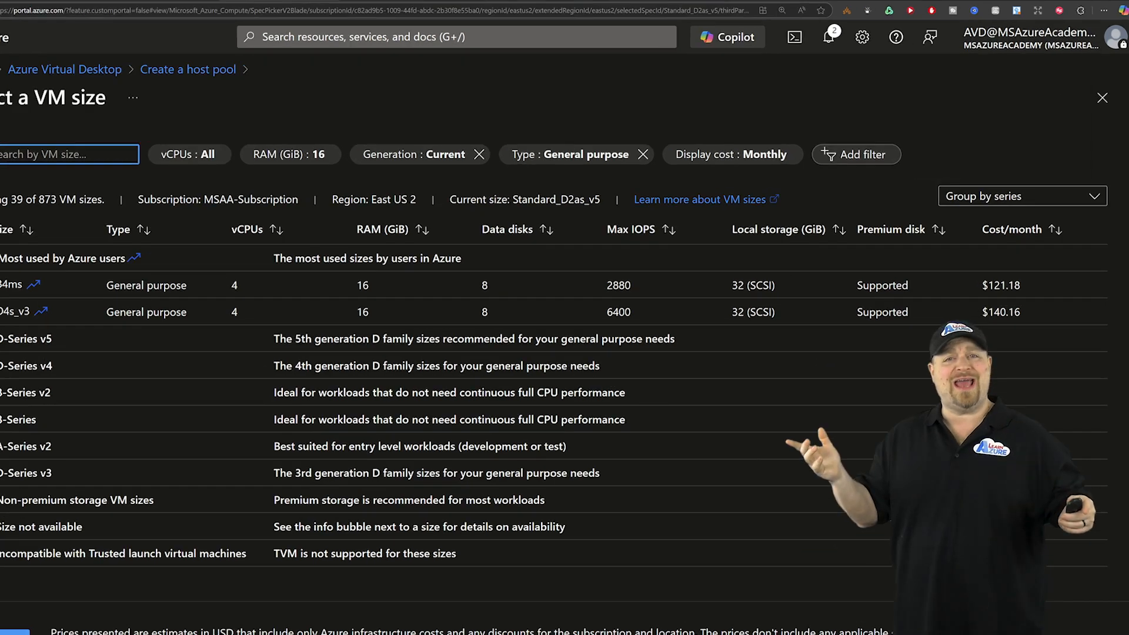
{"action": "left_click", "coordinate": [856, 154]}
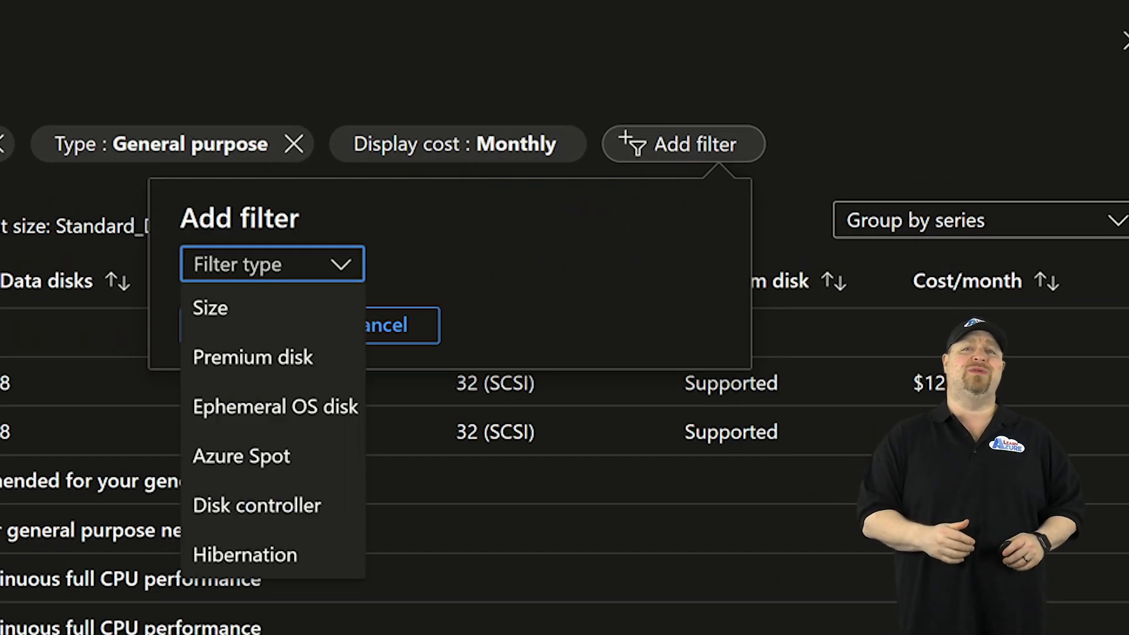
{"action": "left_click", "coordinate": [275, 406]}
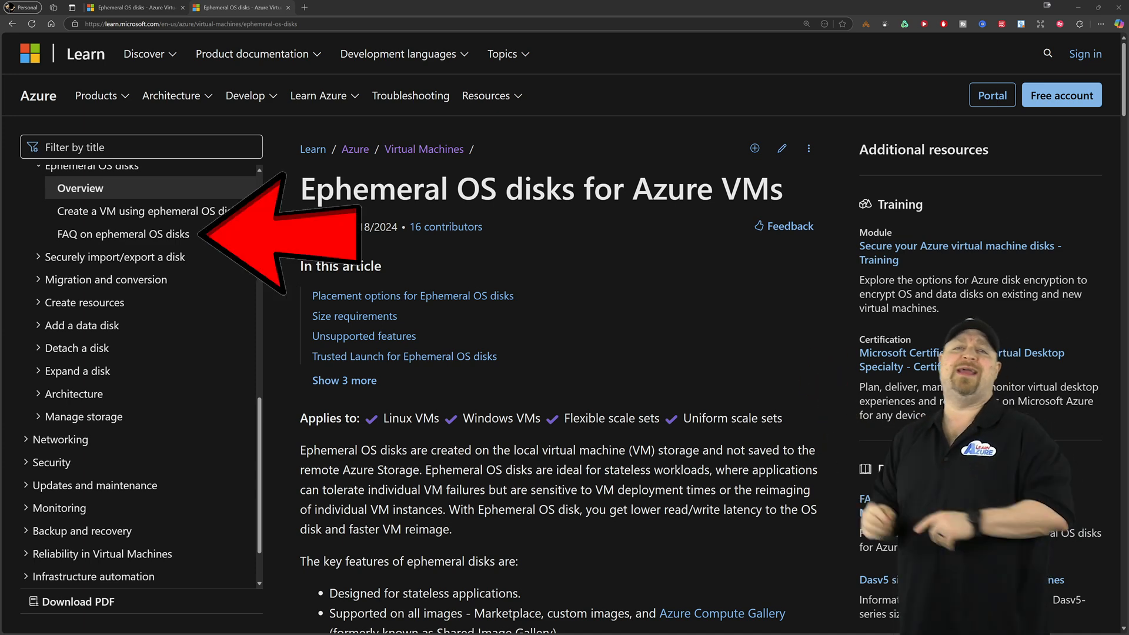
Run the ephemeral OS disk FAQ's PowerShell size-check in Cloud Shell with eastus2 and 127 GB
{"action": "left_click", "coordinate": [123, 234]}
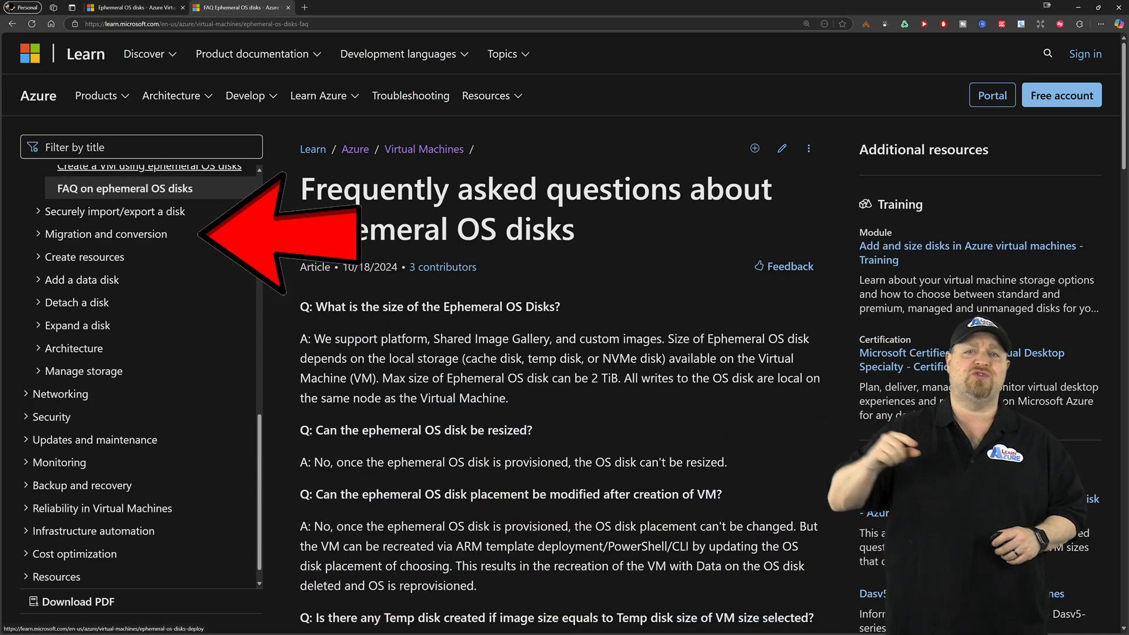
{"action": "scroll", "scroll_direction": "down", "scroll_amount": 3}
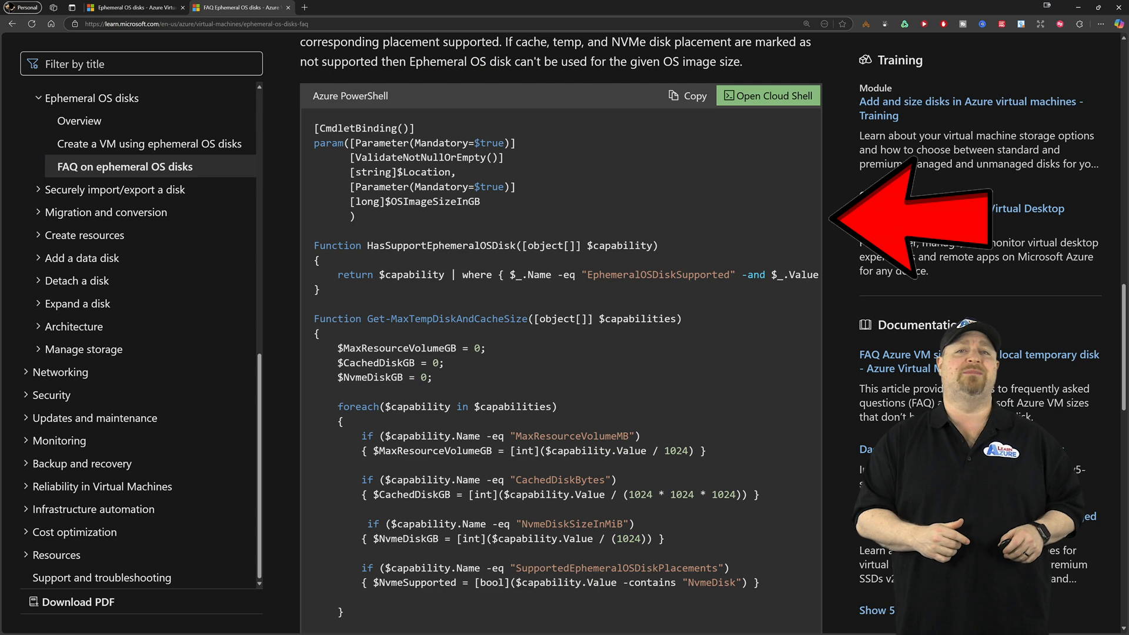
{"action": "left_click", "coordinate": [766, 96]}
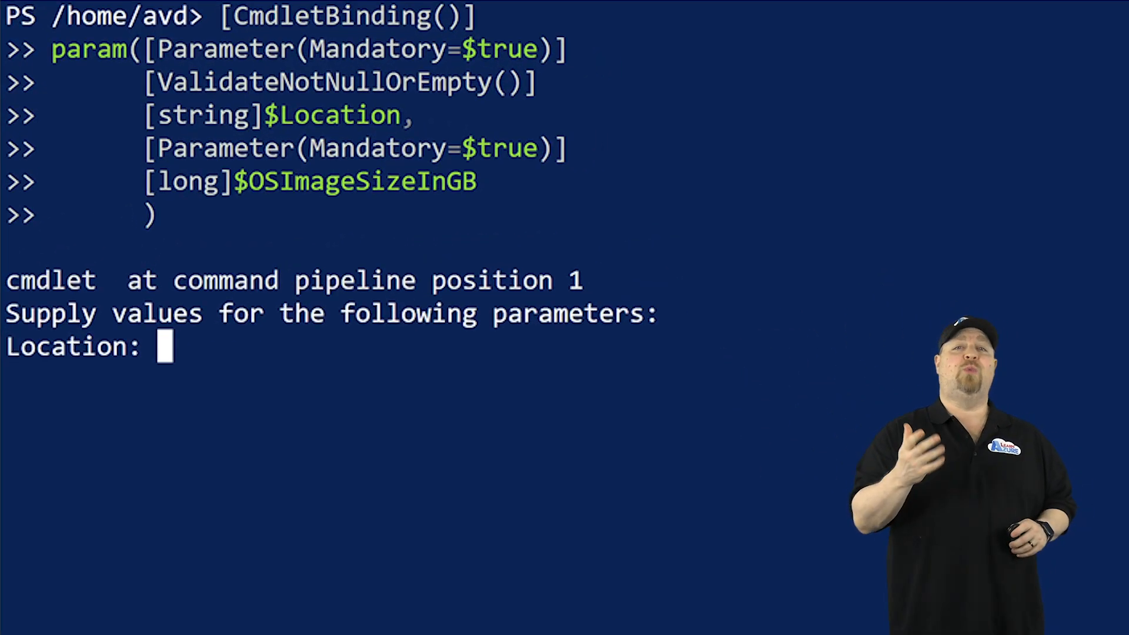
{"action": "type", "text": "eastus2"}
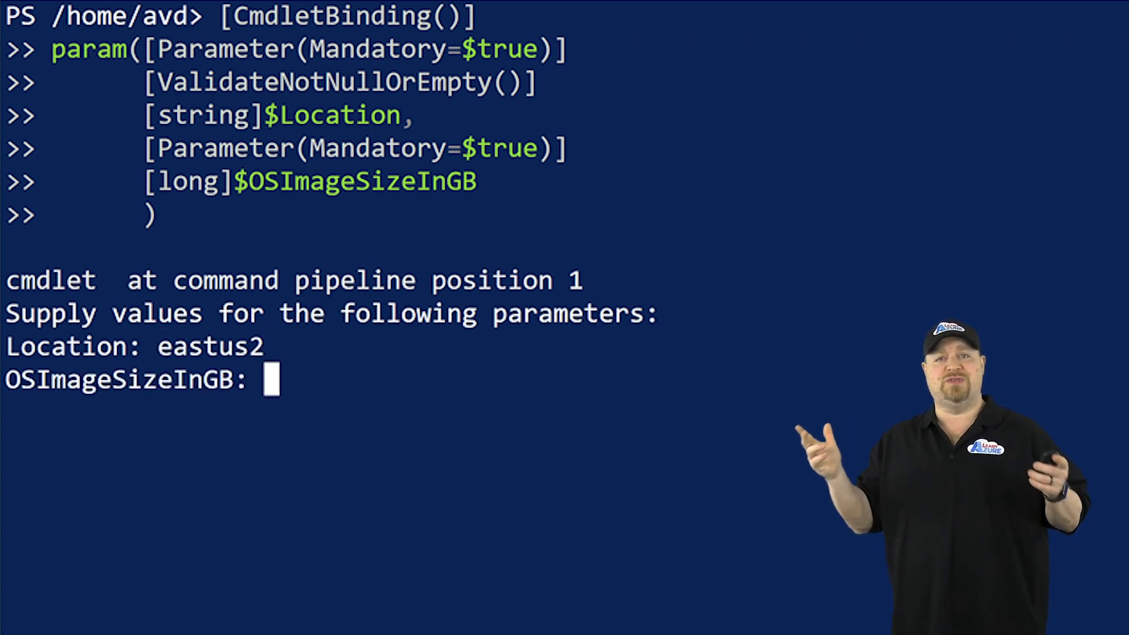
{"action": "type", "text": "127"}
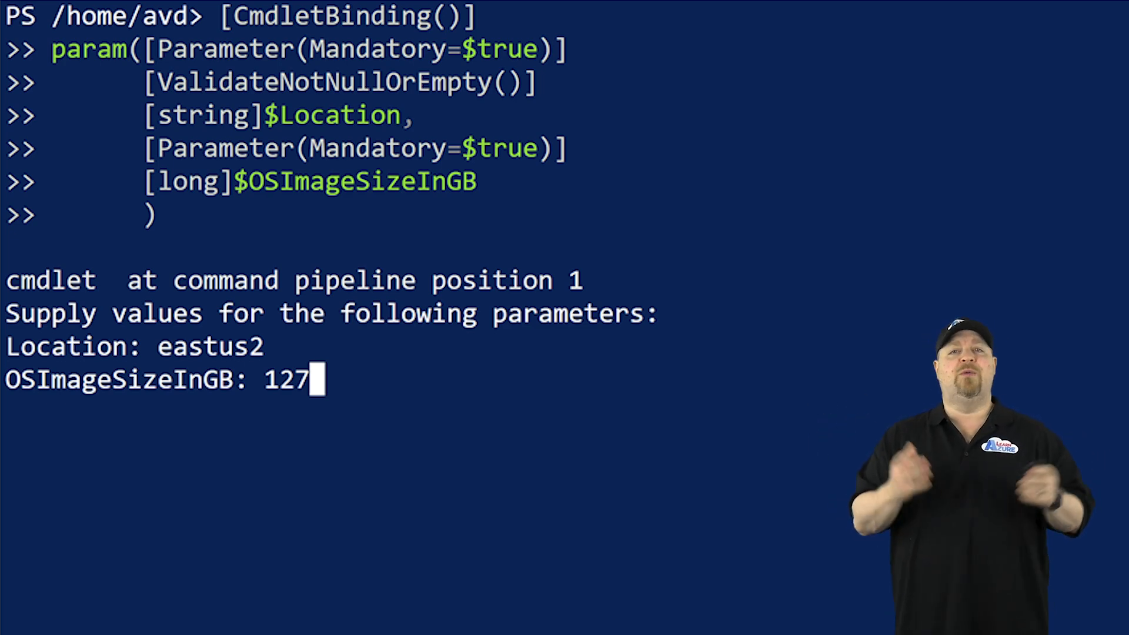
Execute the script for location eastus2 and a 127 GB OS image size
{"action": "key", "text": "Return"}
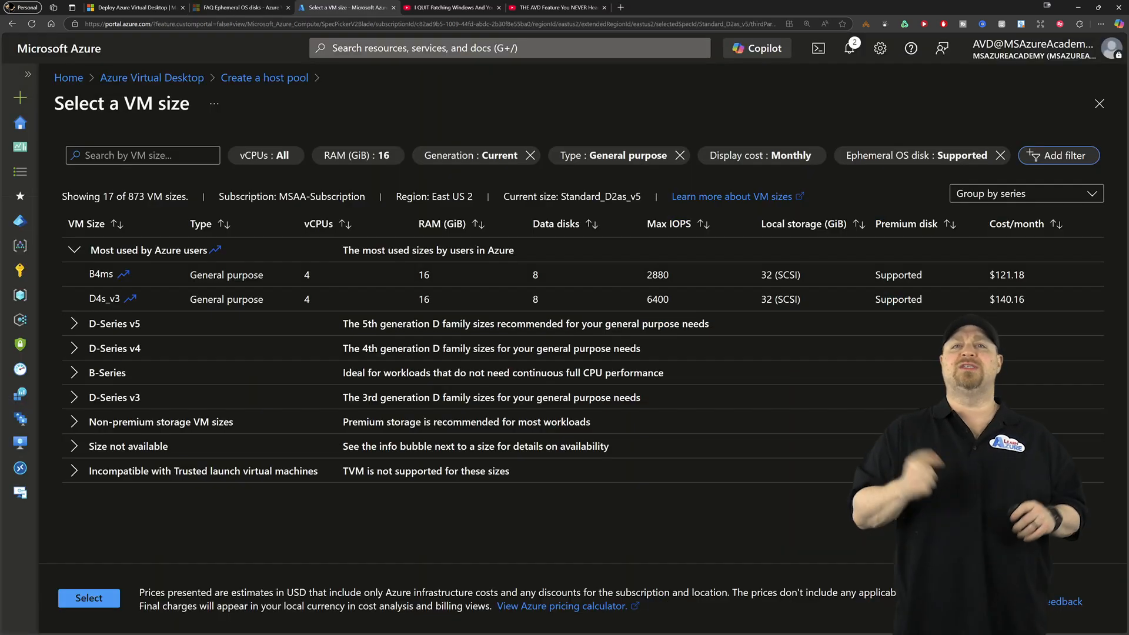
Choose the D16as_v4 size and enable ephemeral OS disks for the session hosts
{"action": "type", "text": "d16as"}
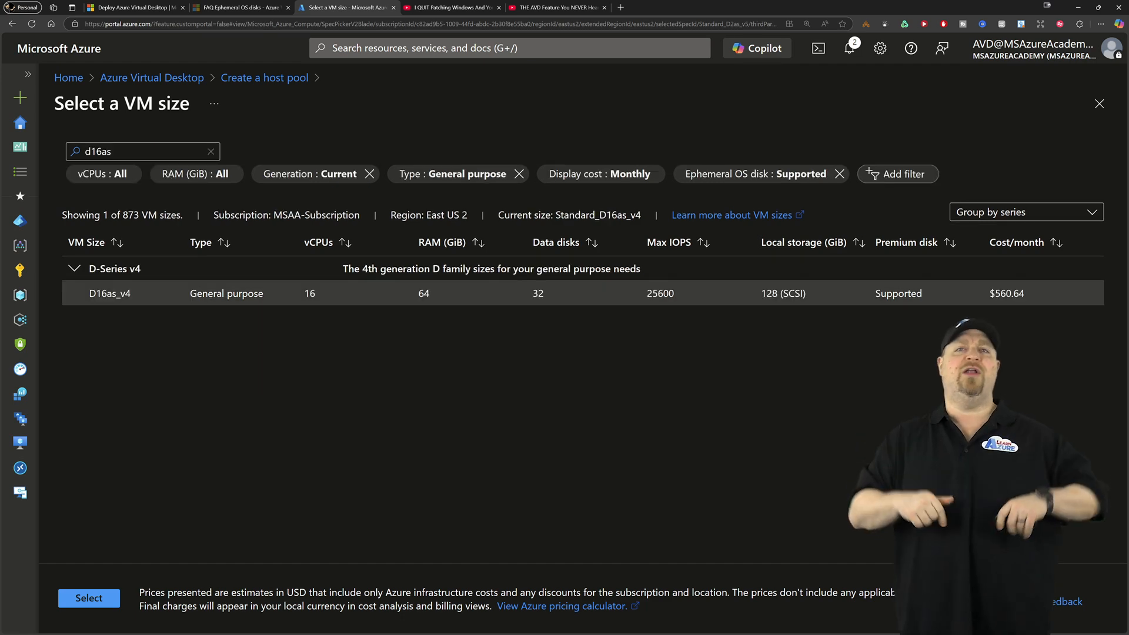
{"action": "left_click", "coordinate": [89, 598]}
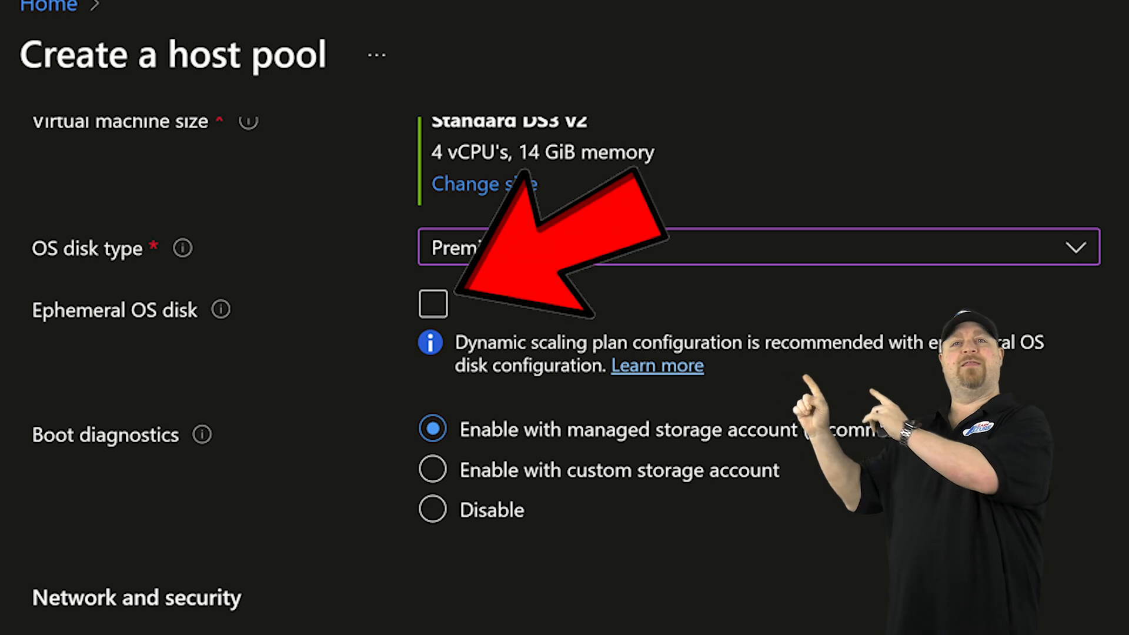
{"action": "left_click", "coordinate": [433, 304]}
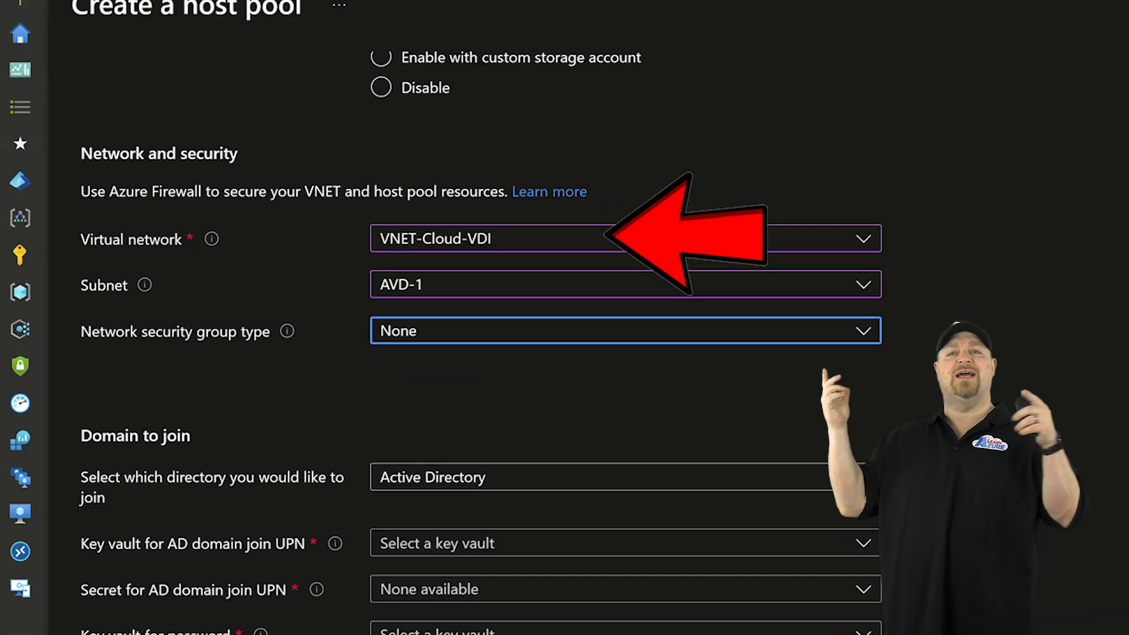
{"action": "scroll", "scroll_direction": "down", "scroll_amount": 3}
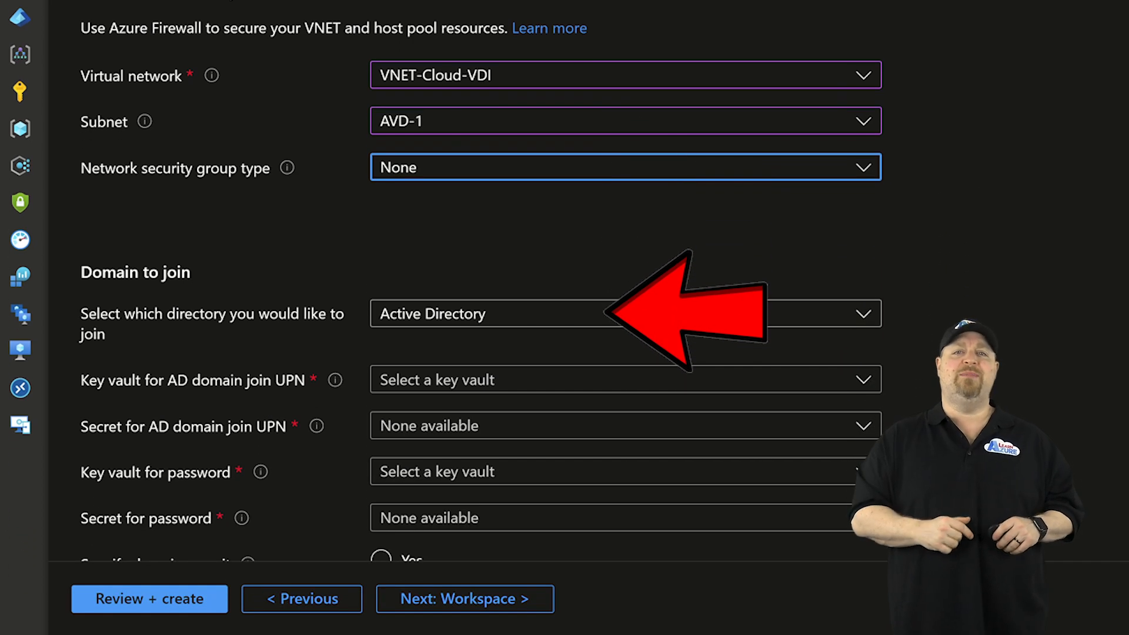
{"action": "scroll", "scroll_direction": "down", "scroll_amount": 3}
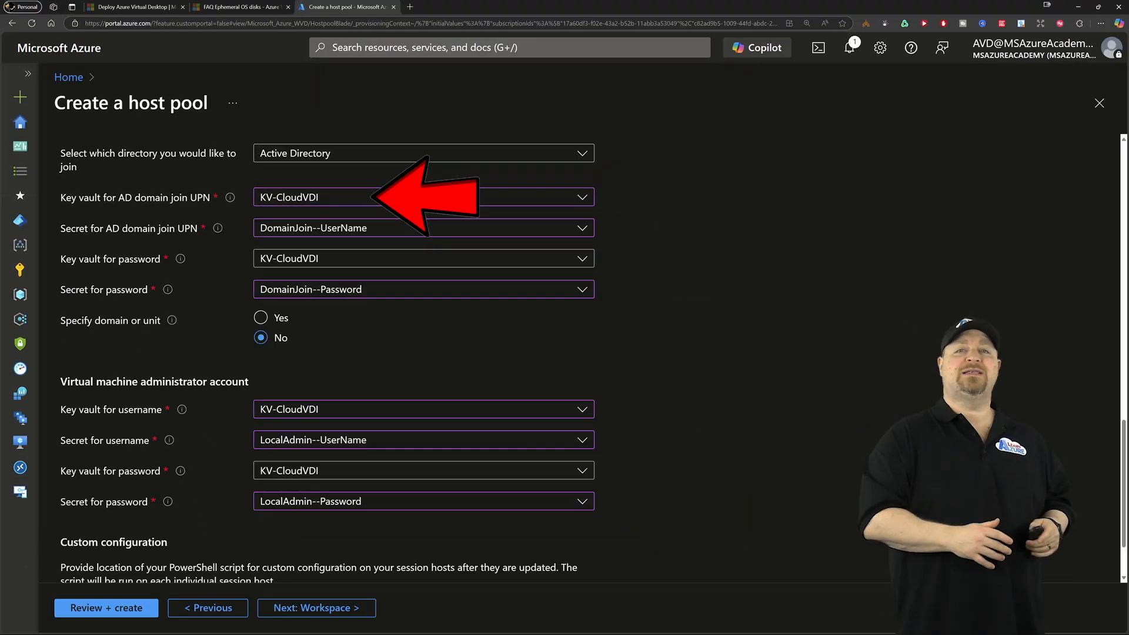
Register the desktop app group to a workspace, review the advanced settings, and create the host pool
{"action": "left_click", "coordinate": [315, 607]}
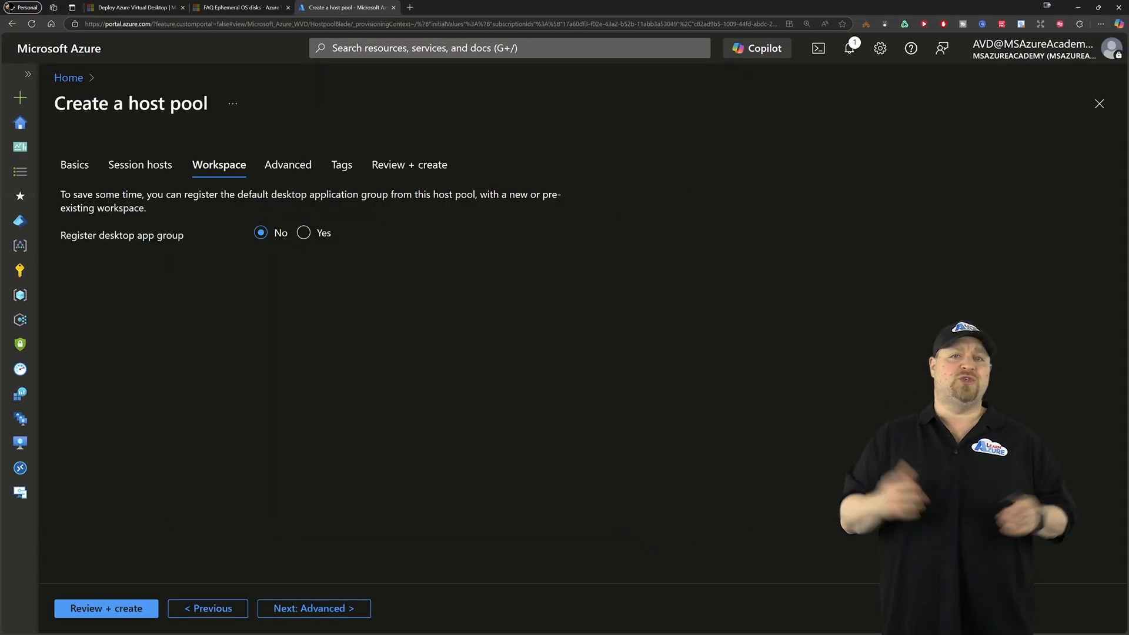
{"action": "left_click", "coordinate": [304, 232]}
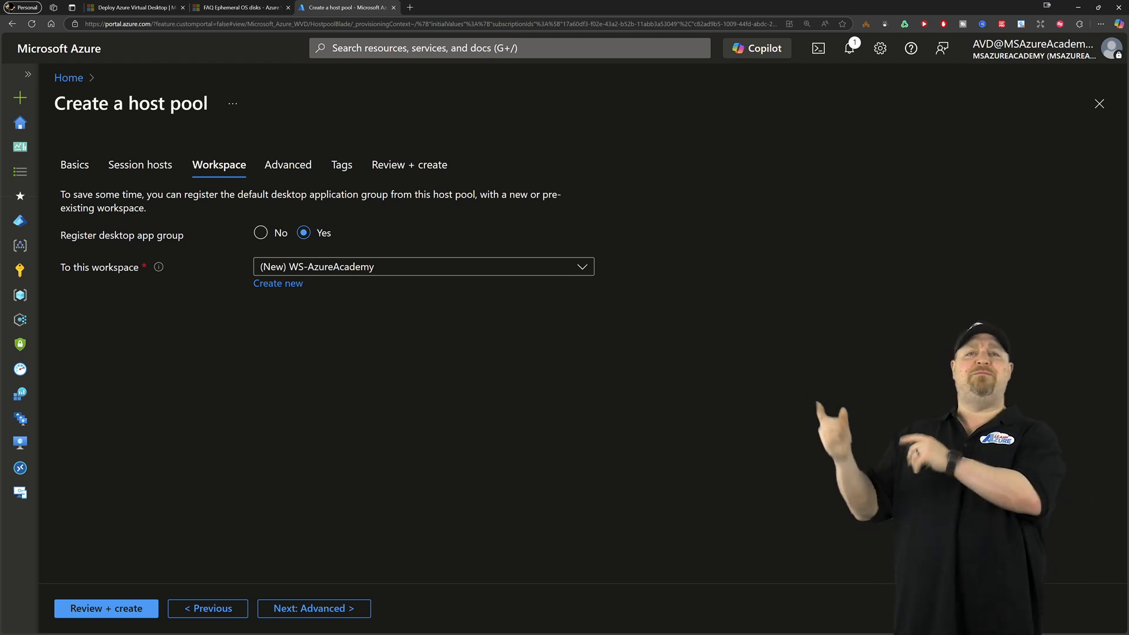
{"action": "left_click", "coordinate": [288, 165]}
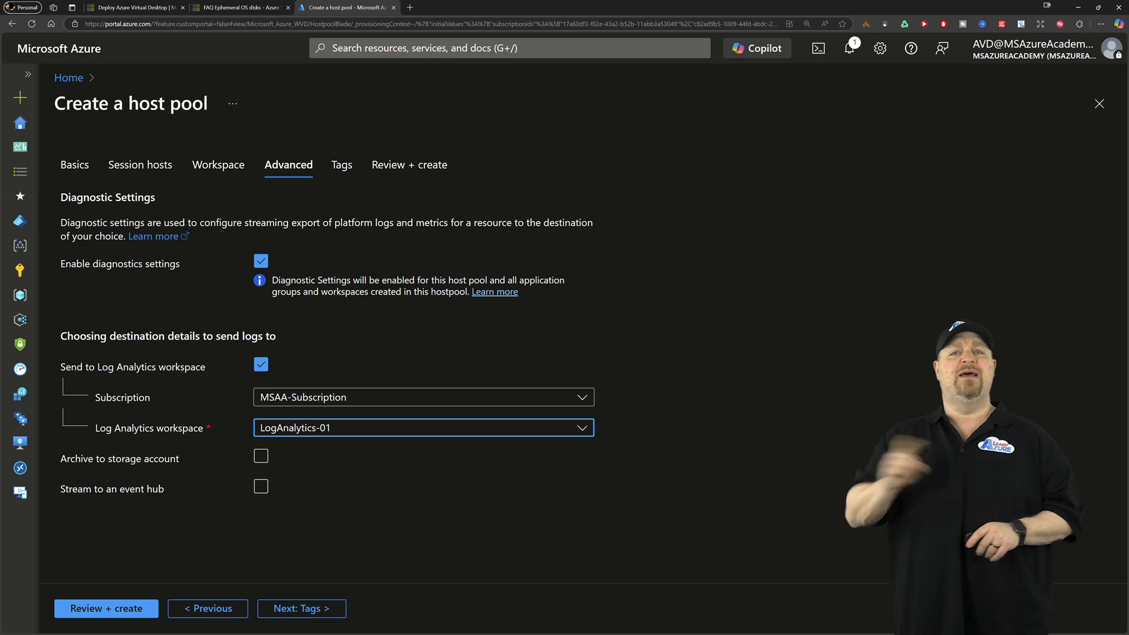
{"action": "left_click", "coordinate": [301, 608]}
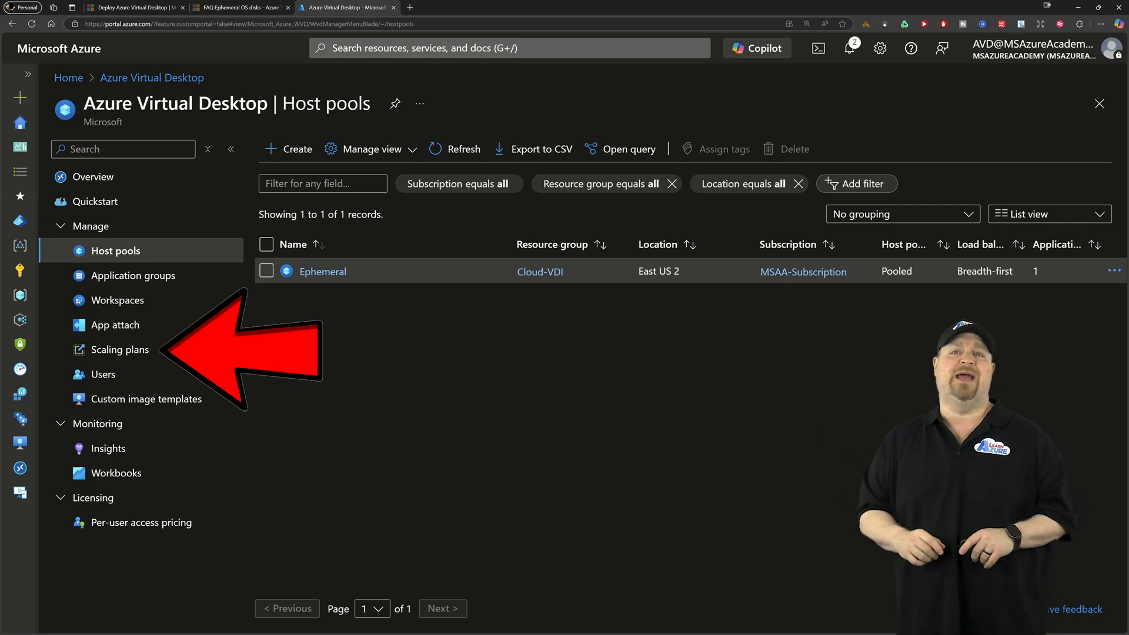
Assign the Ephemeral host pool to the Scaling-Cloud-VDI scaling plan
{"action": "left_click", "coordinate": [121, 350]}
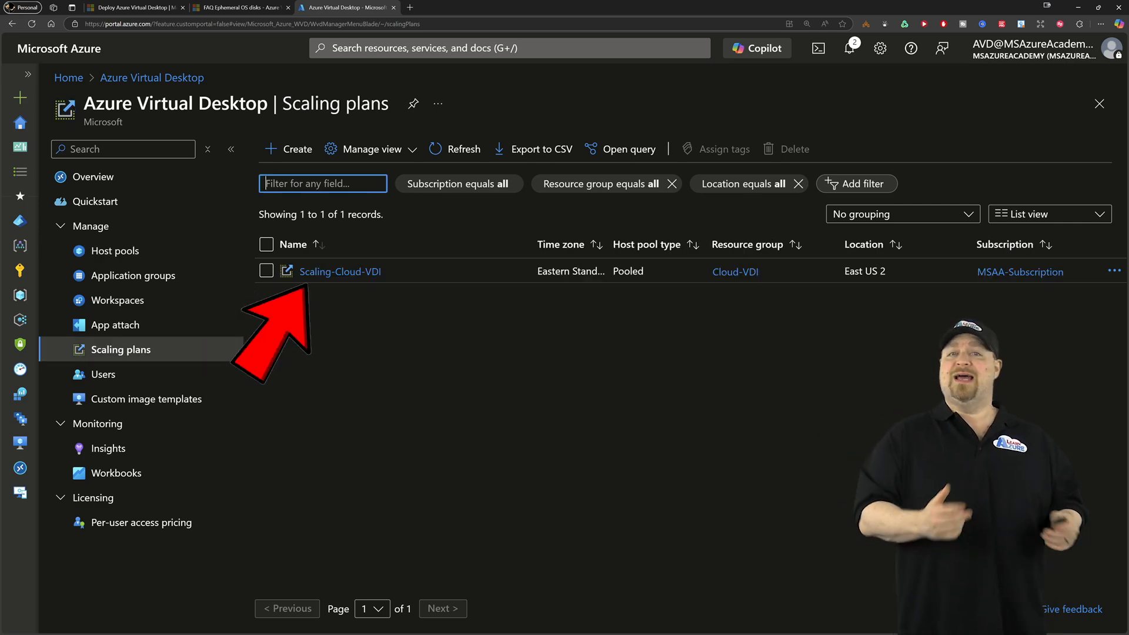
{"action": "left_click", "coordinate": [341, 272]}
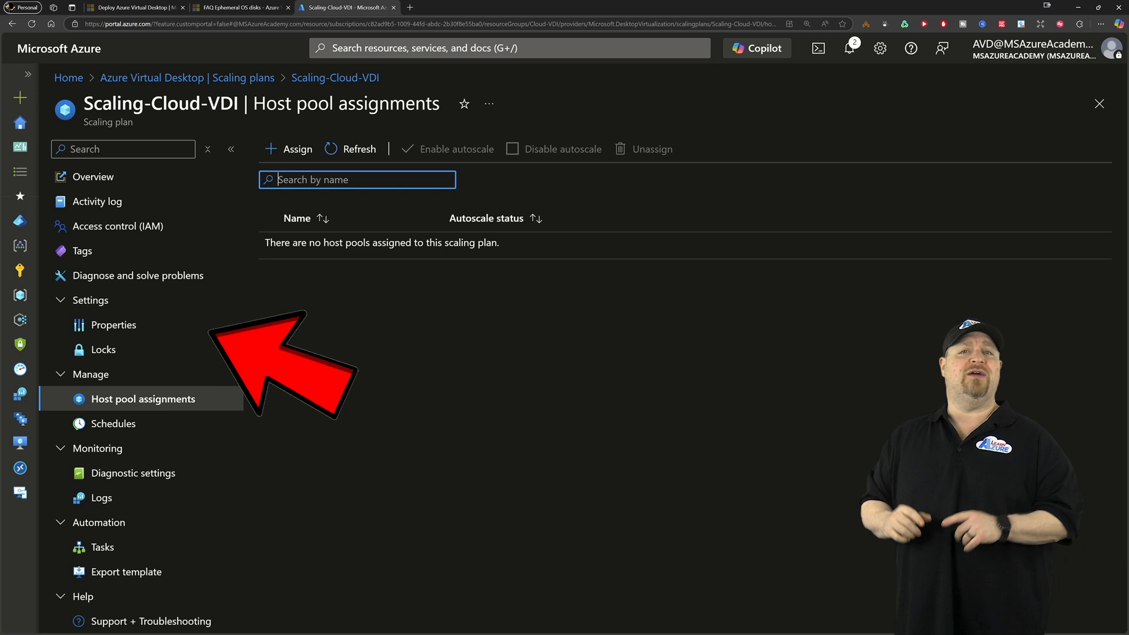
{"action": "left_click", "coordinate": [296, 149]}
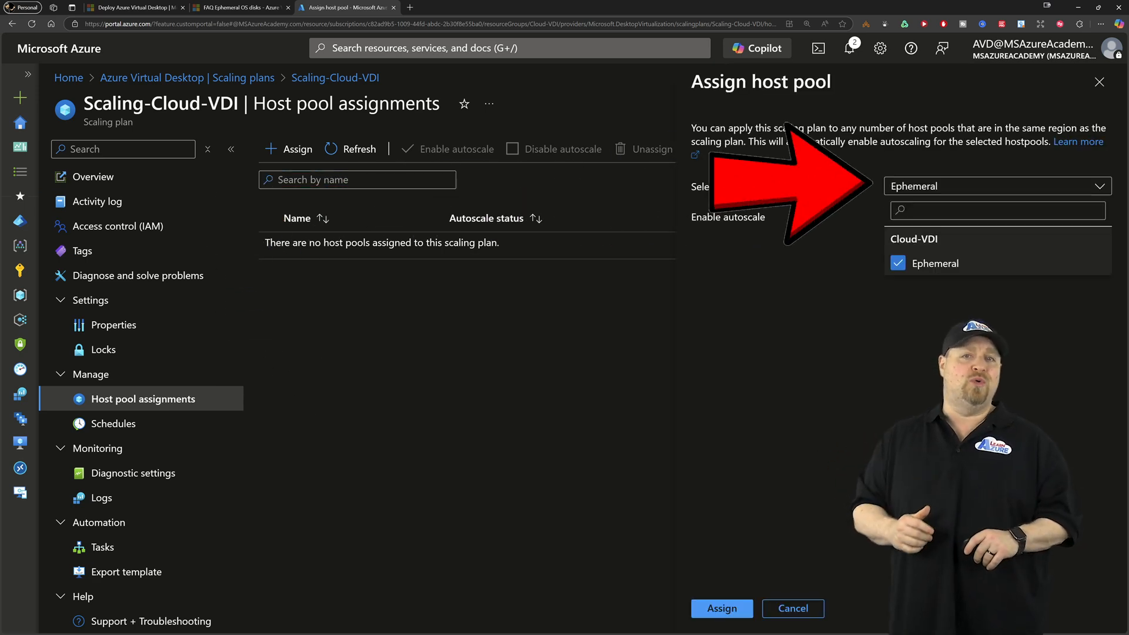
{"action": "left_click", "coordinate": [721, 609]}
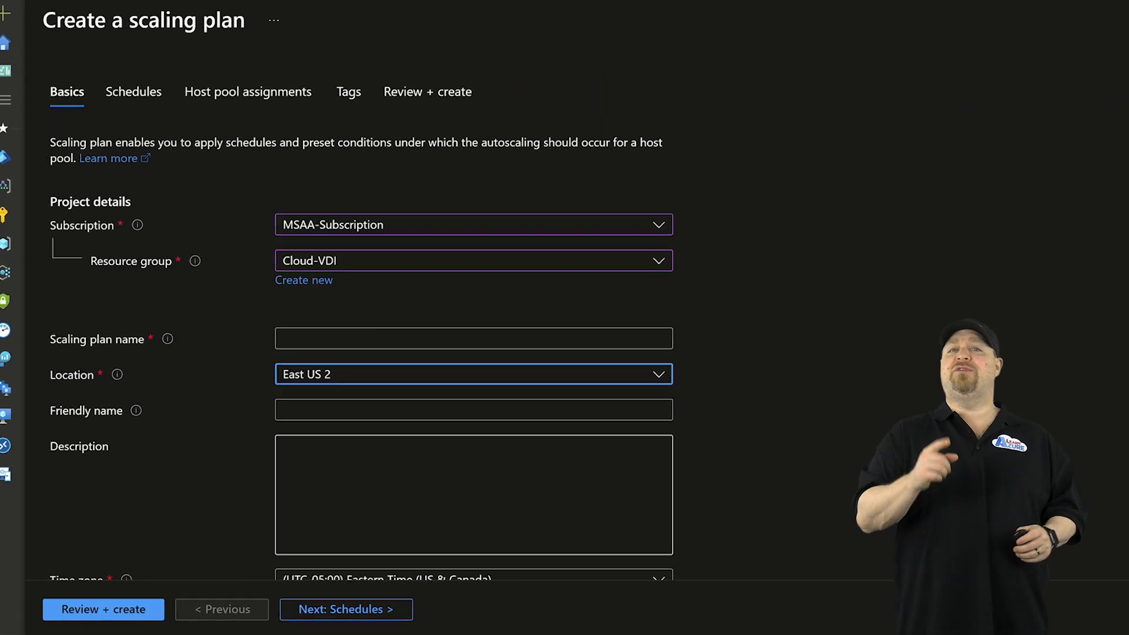
Name the scaling plan example-plan with dynamic autoscaling and continue to Schedules
{"action": "scroll", "scroll_direction": "down", "scroll_amount": 3}
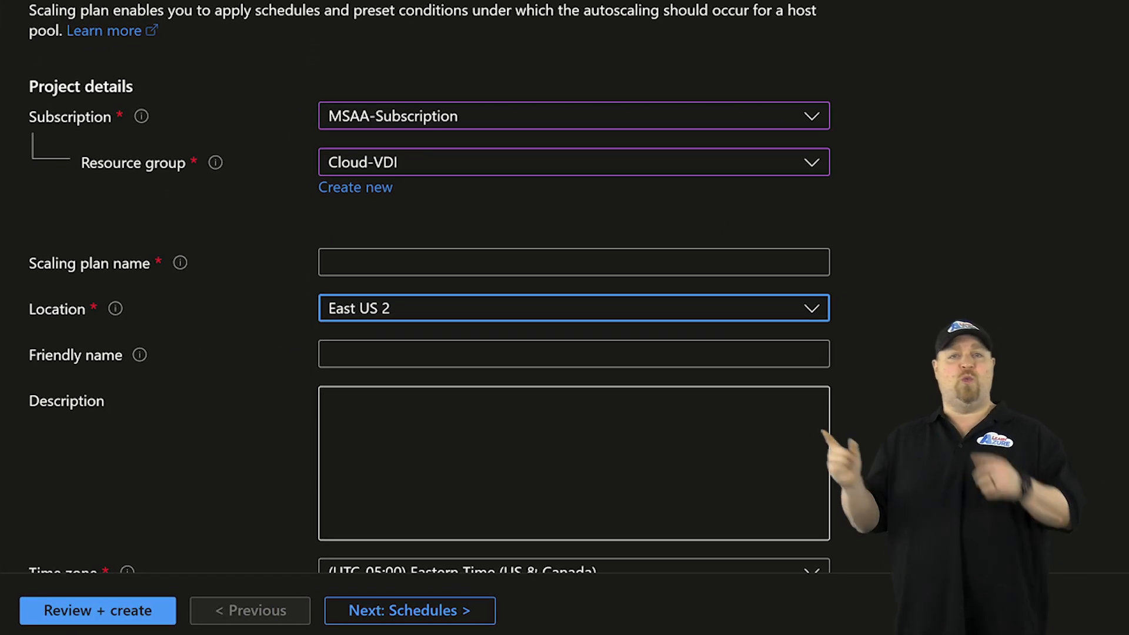
{"action": "type", "text": "example-plan"}
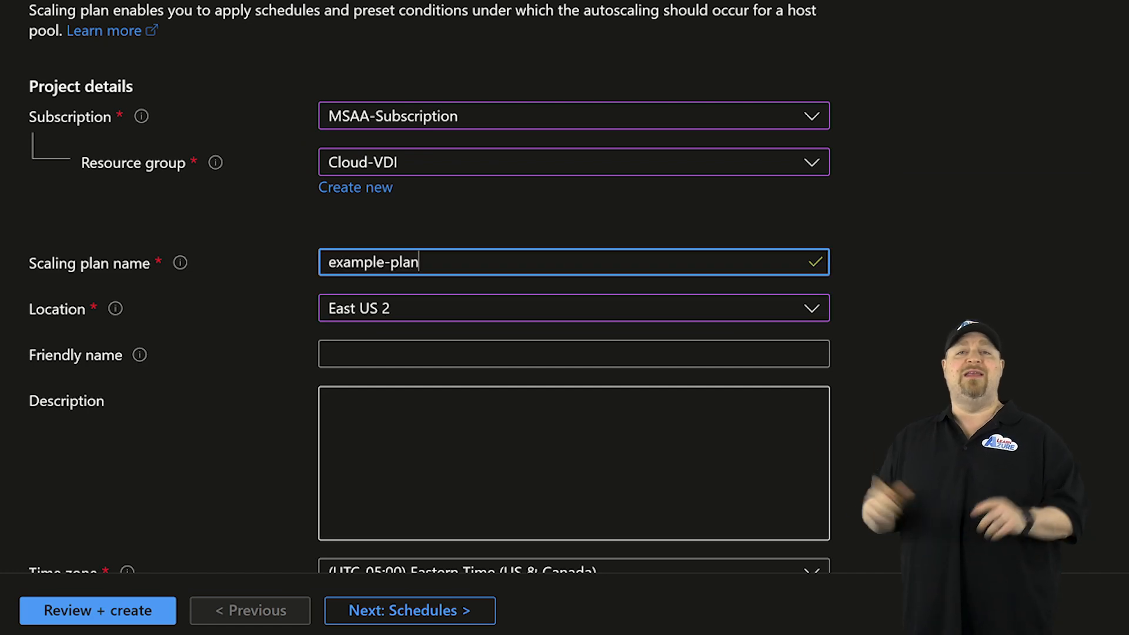
{"action": "scroll", "scroll_direction": "down", "scroll_amount": 3}
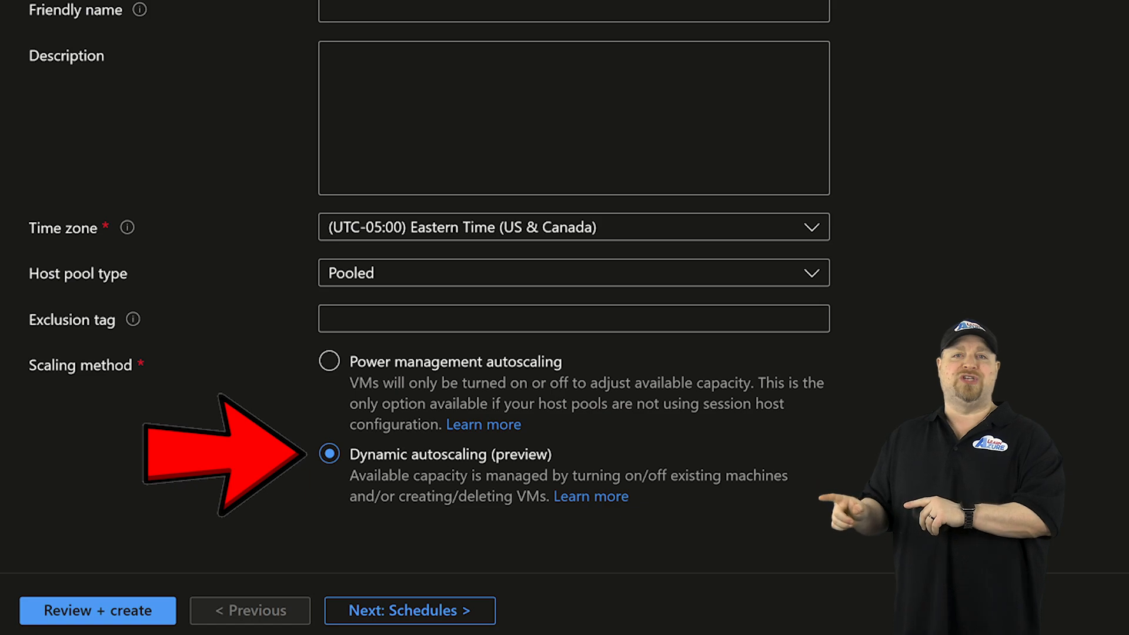
{"action": "left_click", "coordinate": [408, 610]}
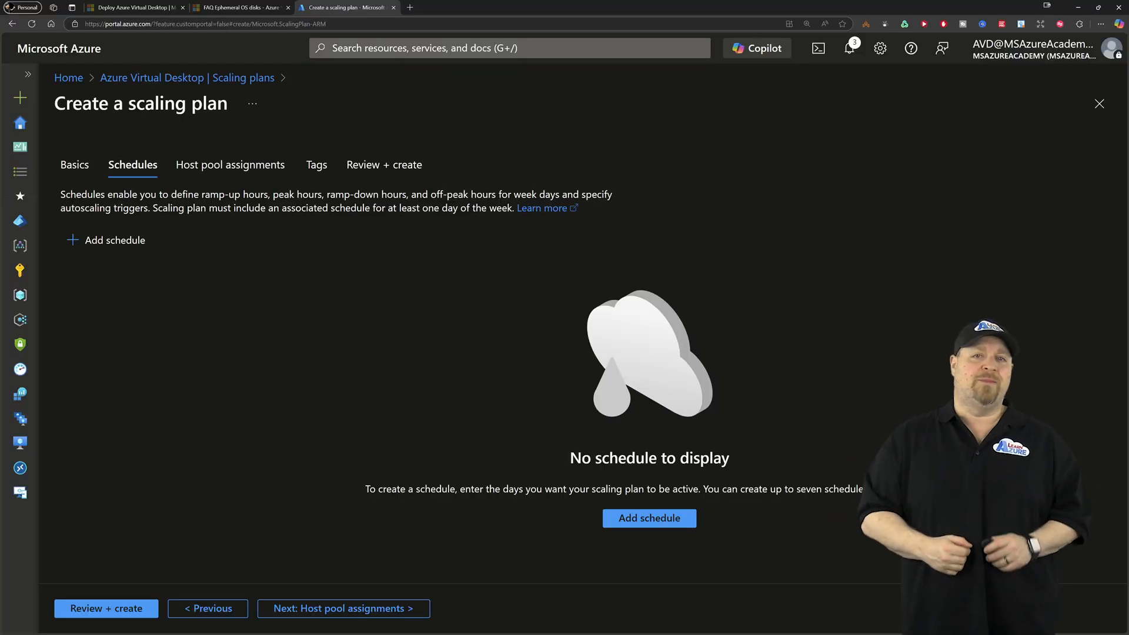
Add the weekday autoscaling schedule with 08:00 AM ramp-up and 10:00 PM off-peak to the plan
{"action": "left_click", "coordinate": [649, 518]}
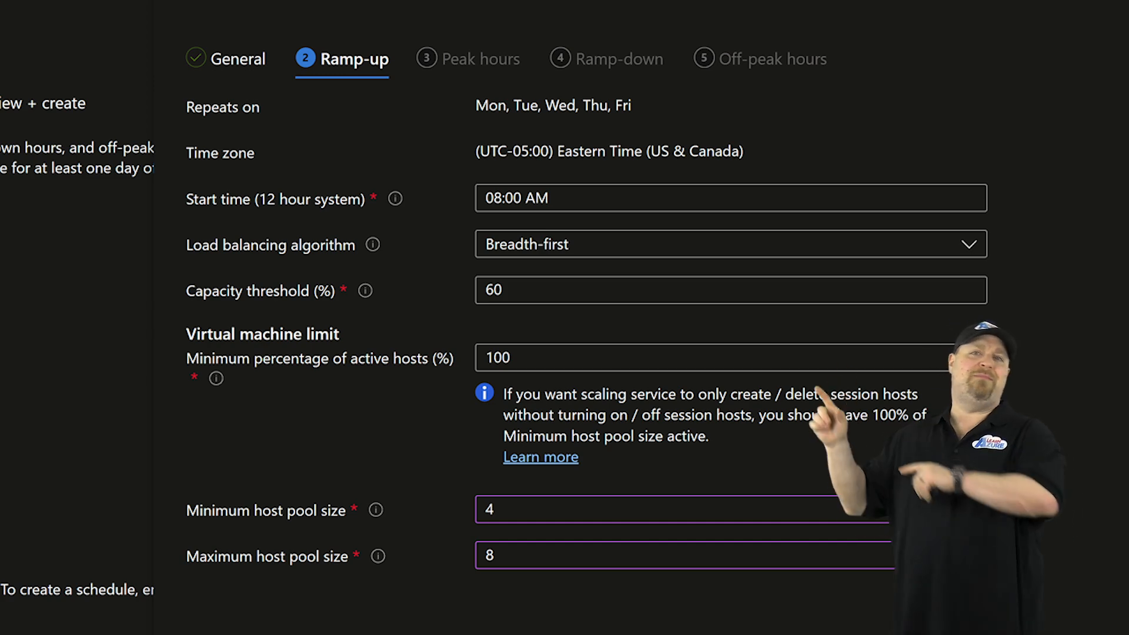
{"action": "left_click", "coordinate": [478, 58]}
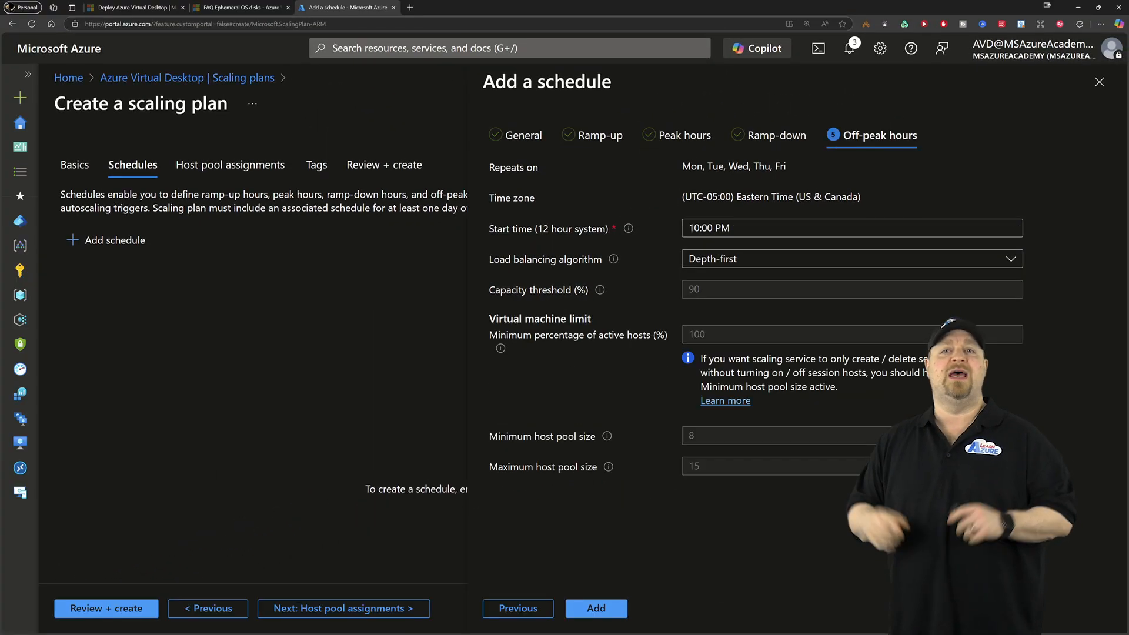
{"action": "left_click", "coordinate": [596, 609]}
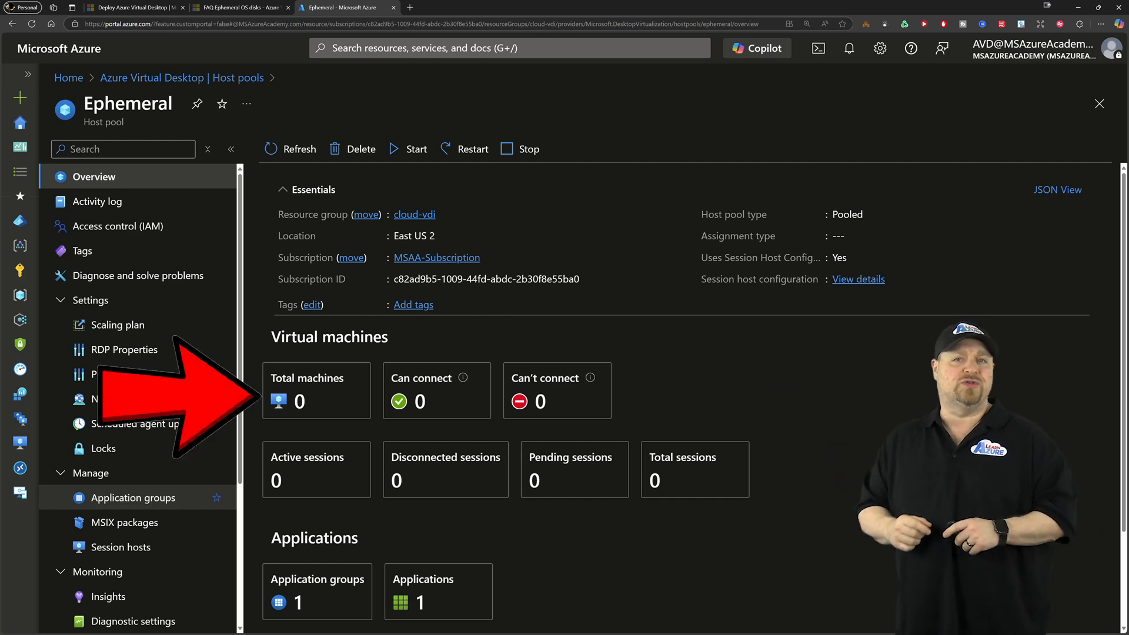
View the Ephemeral pool's session host configuration details from the Session hosts blade
{"action": "left_click", "coordinate": [121, 547]}
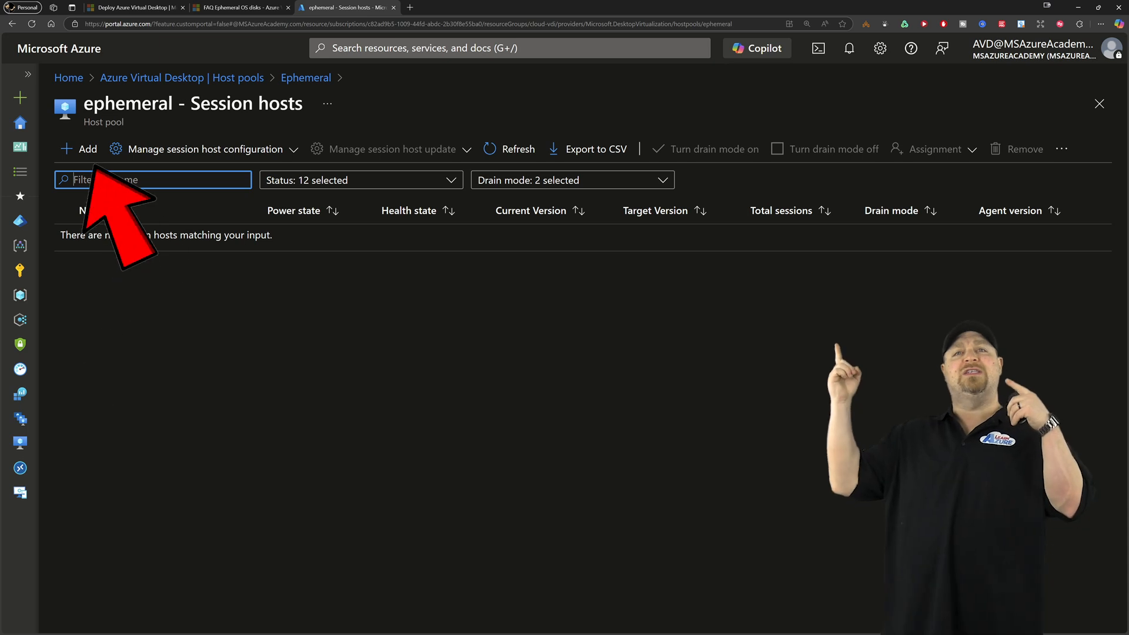
{"action": "left_click", "coordinate": [80, 149]}
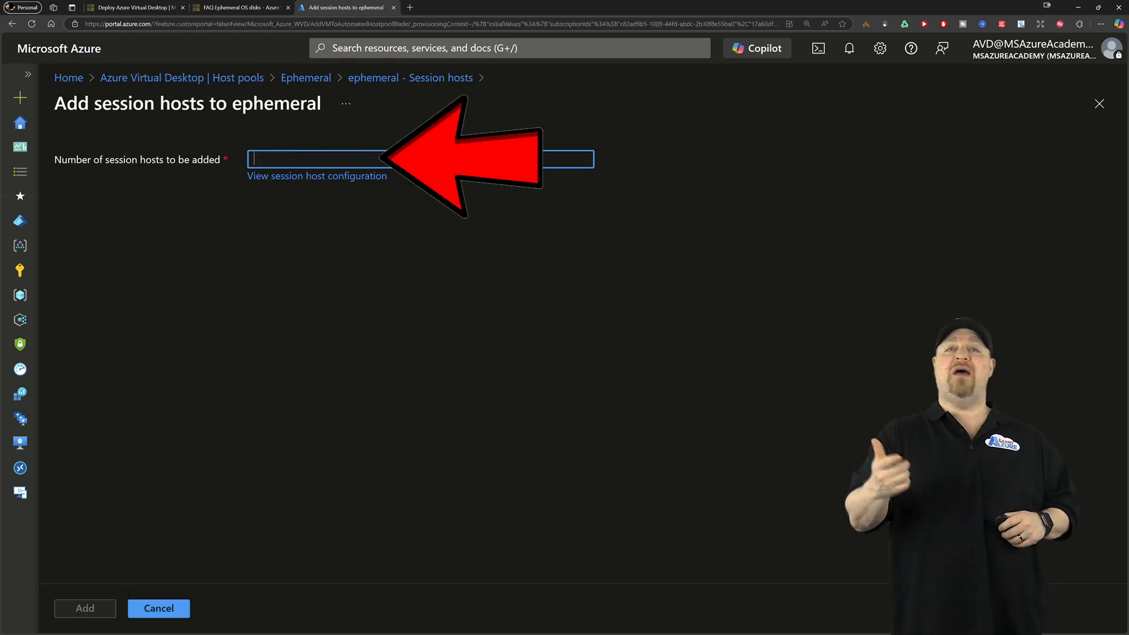
{"action": "type", "text": "3"}
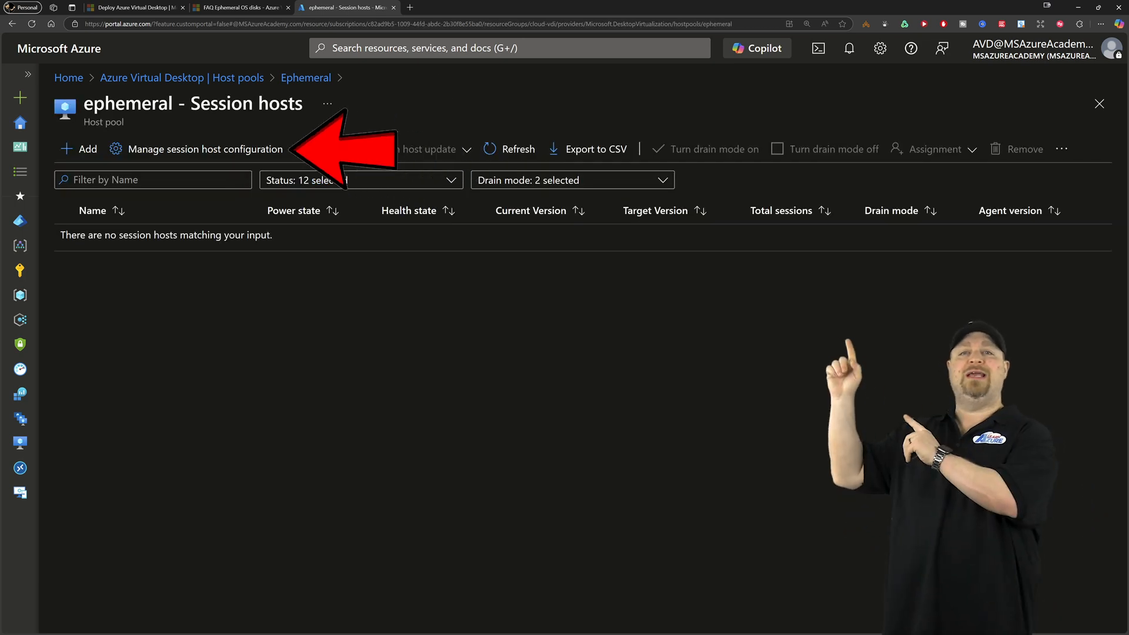
{"action": "left_click", "coordinate": [205, 149]}
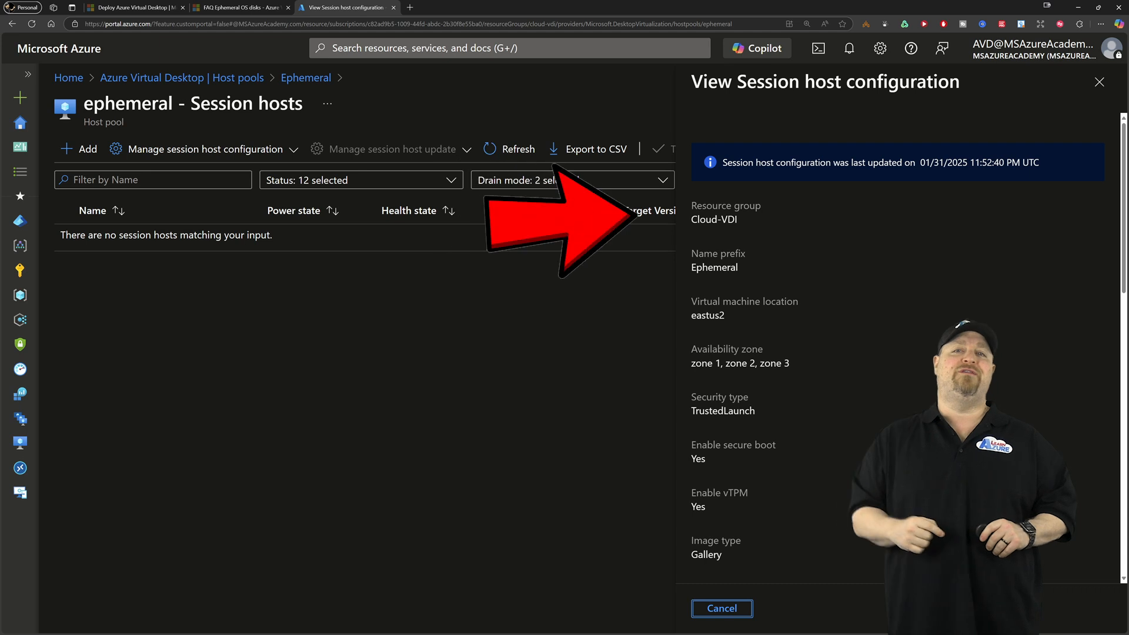